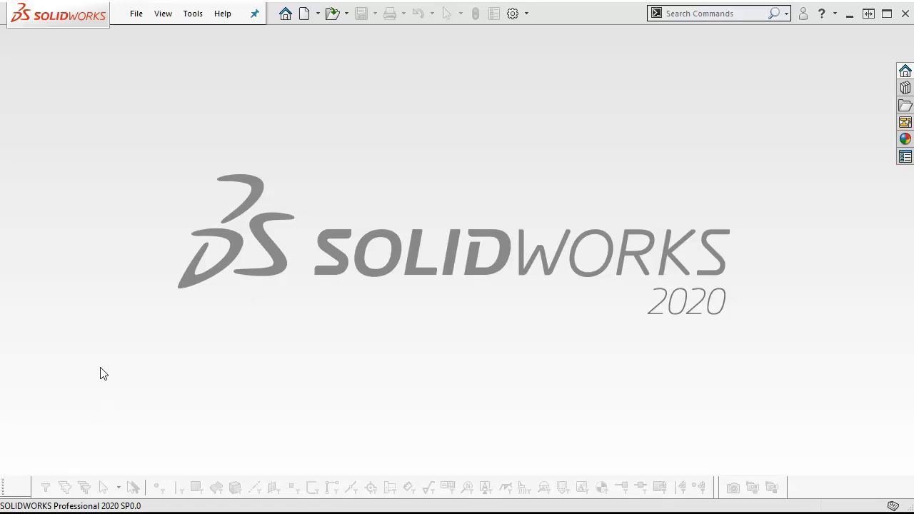
mouse_move(147, 420)
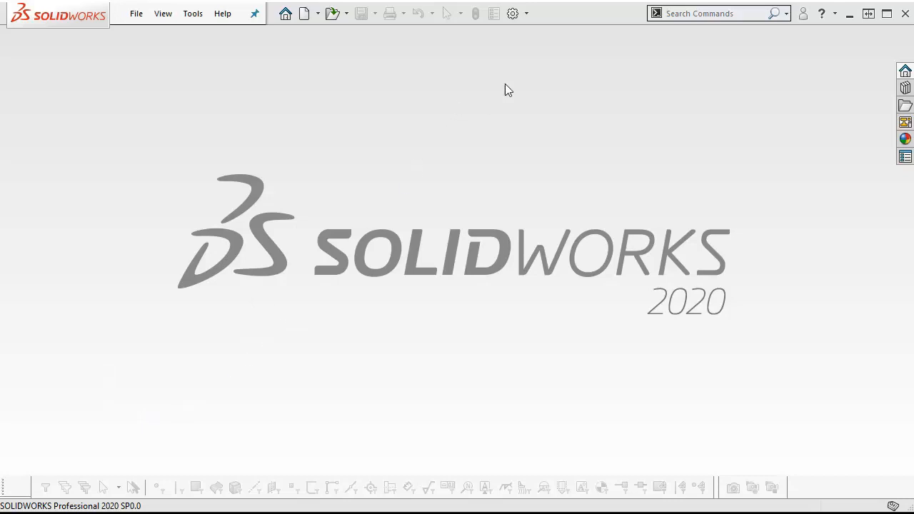
mouse_move(528, 20)
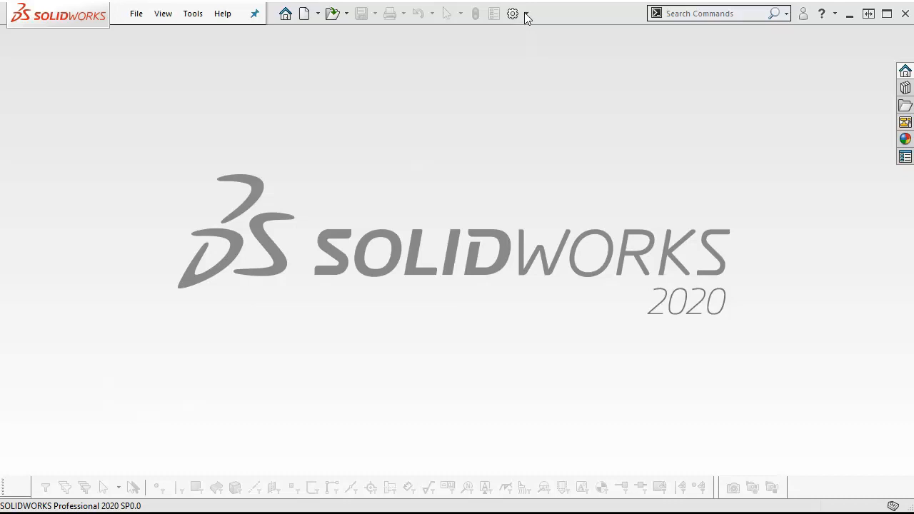
Show the Options dropdown list containing the Add-Ins entry
left_click(513, 13)
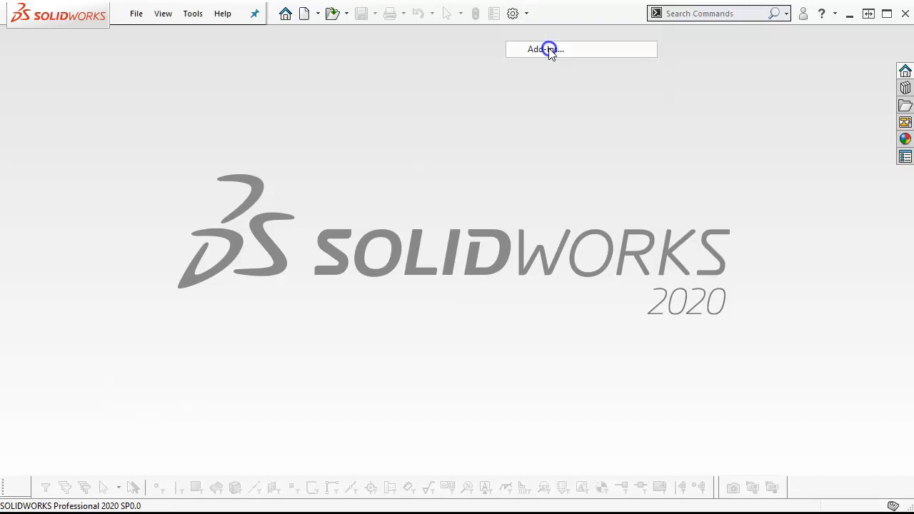
left_click(545, 48)
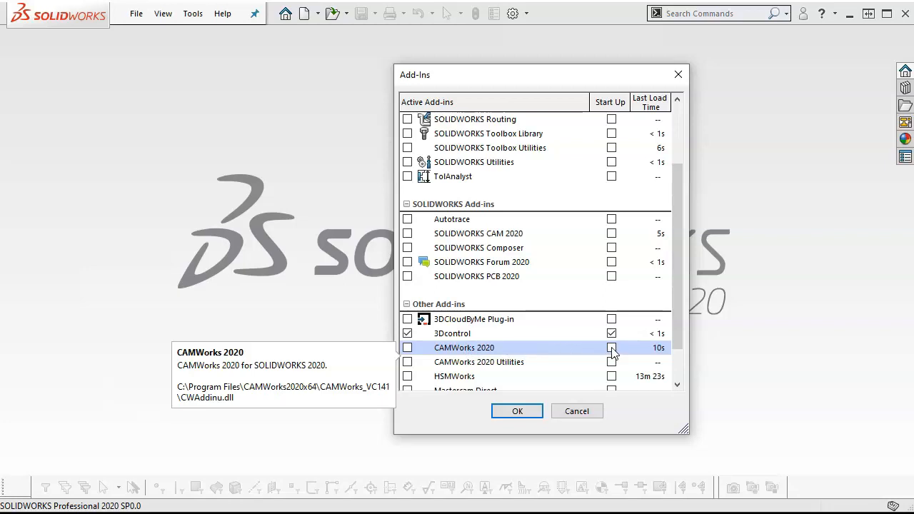
mouse_move(612, 355)
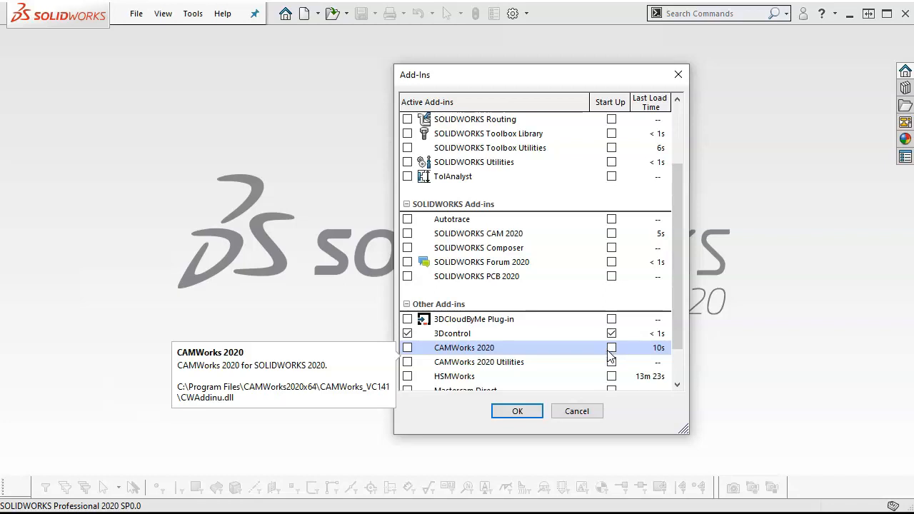
scroll("down", 3)
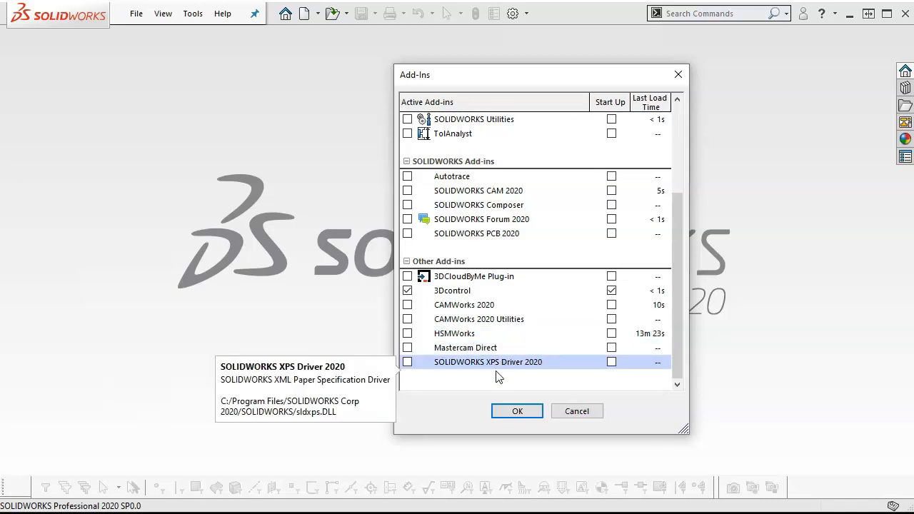
mouse_move(585, 425)
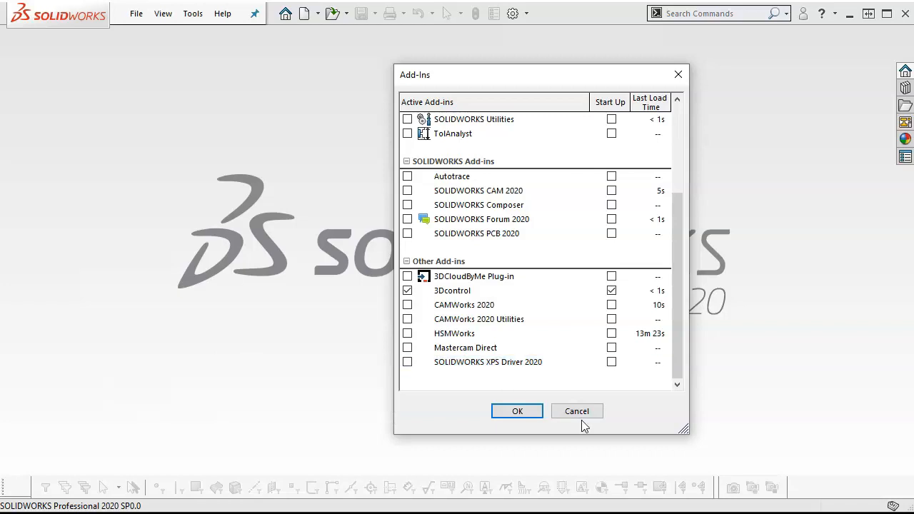
left_click(577, 411)
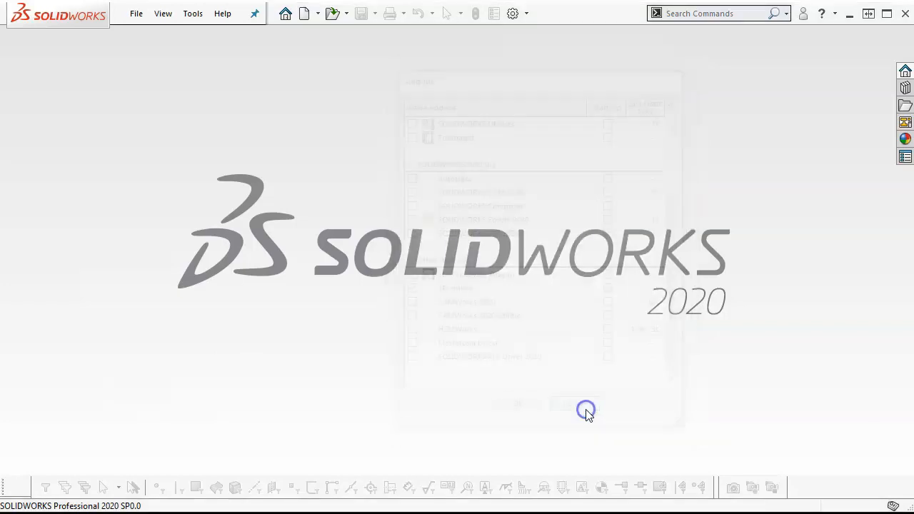
left_click(566, 404)
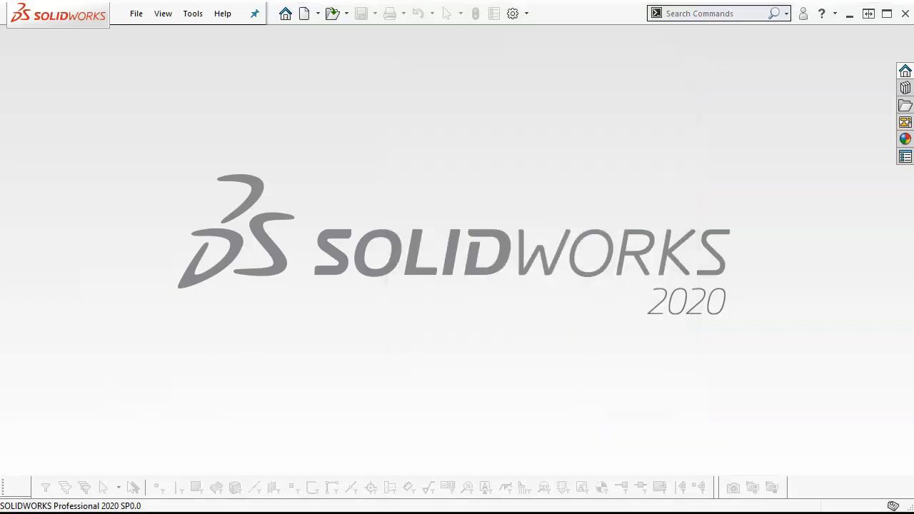
Browse to the SOLIDWORKS CAM English Manuals folder listing the guide PDFs
left_click(332, 13)
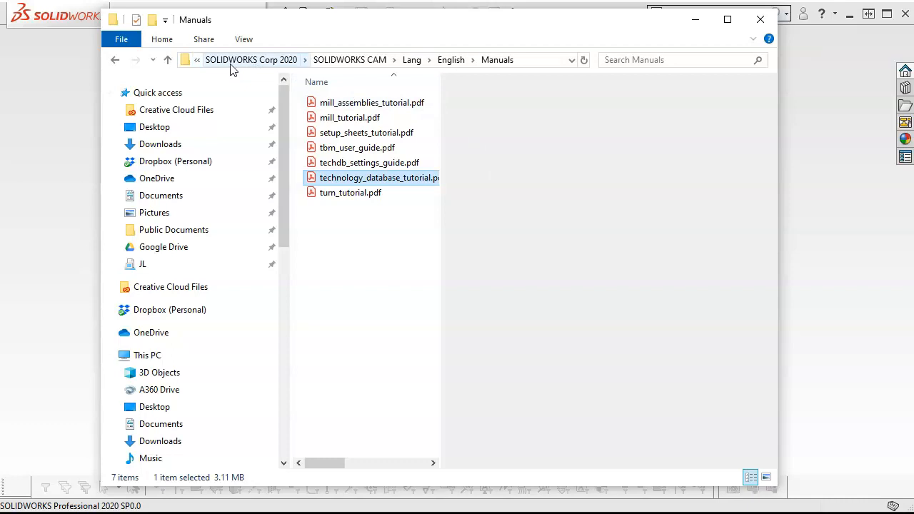
mouse_move(350, 64)
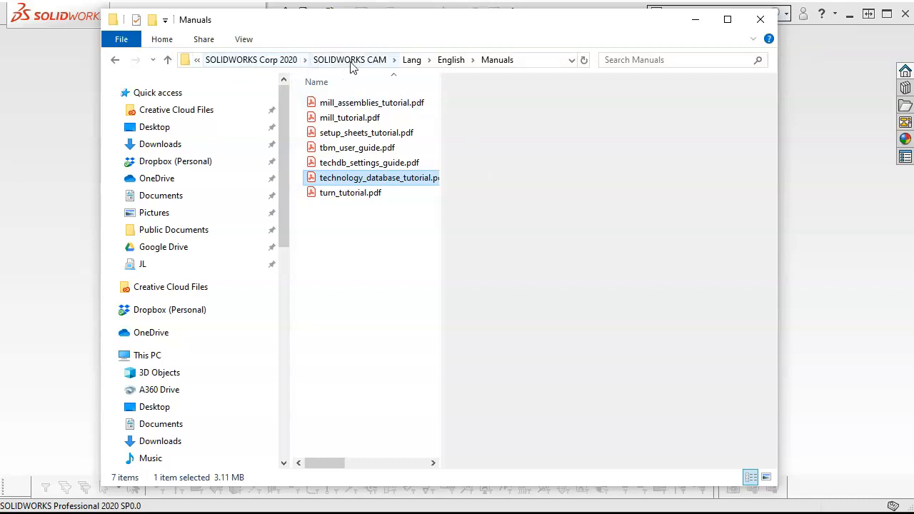
mouse_move(469, 64)
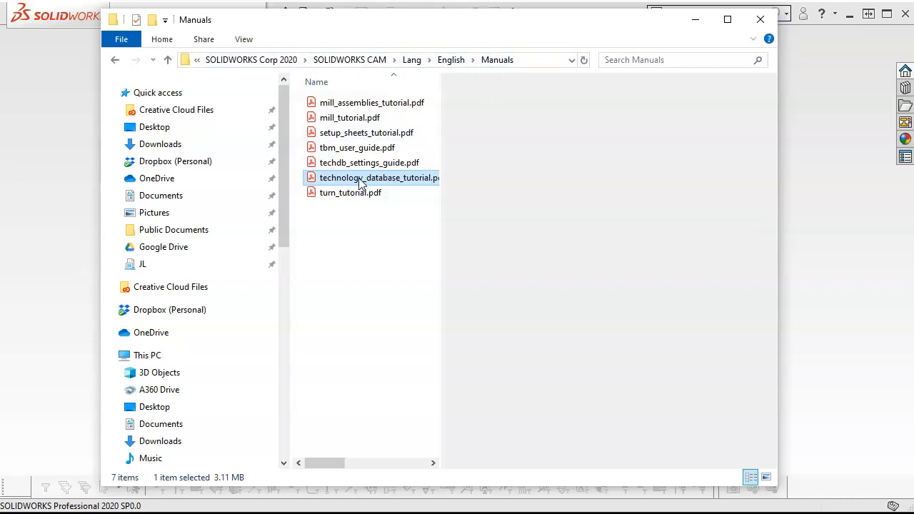
mouse_move(379, 177)
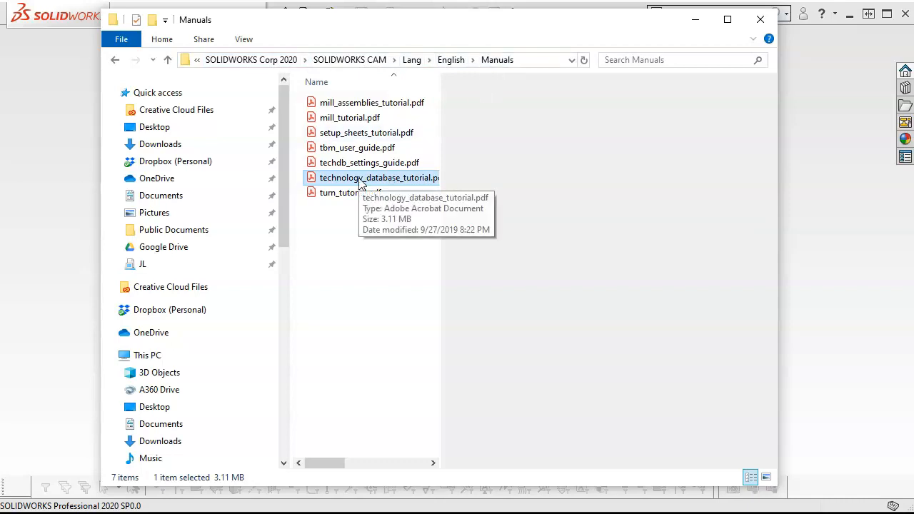
mouse_move(397, 88)
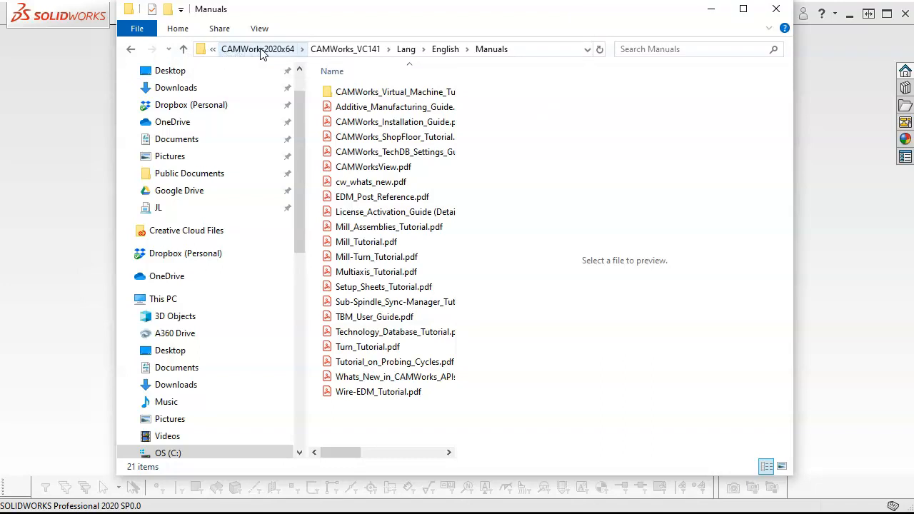
mouse_move(517, 58)
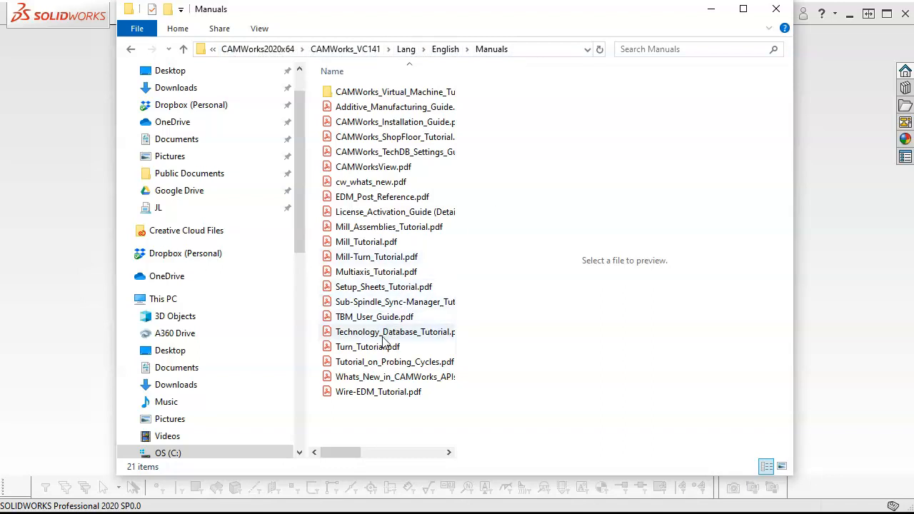
mouse_move(394, 332)
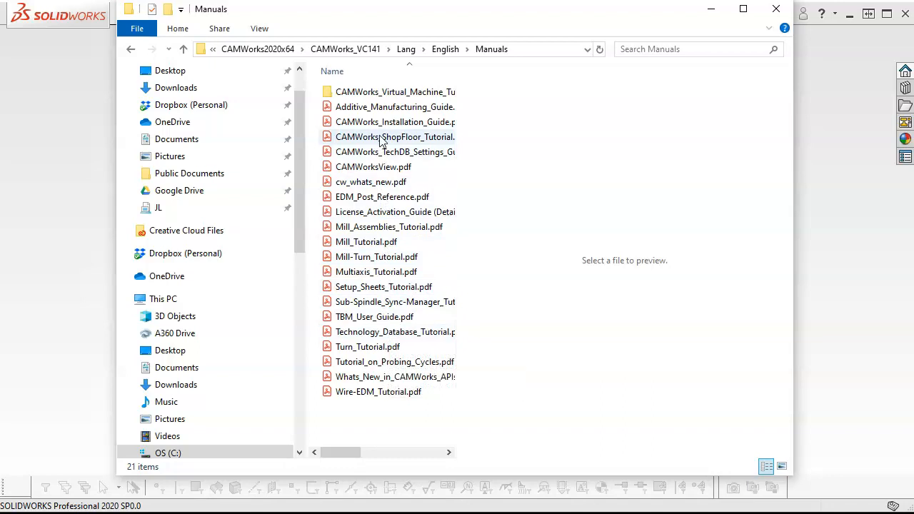
mouse_move(386, 143)
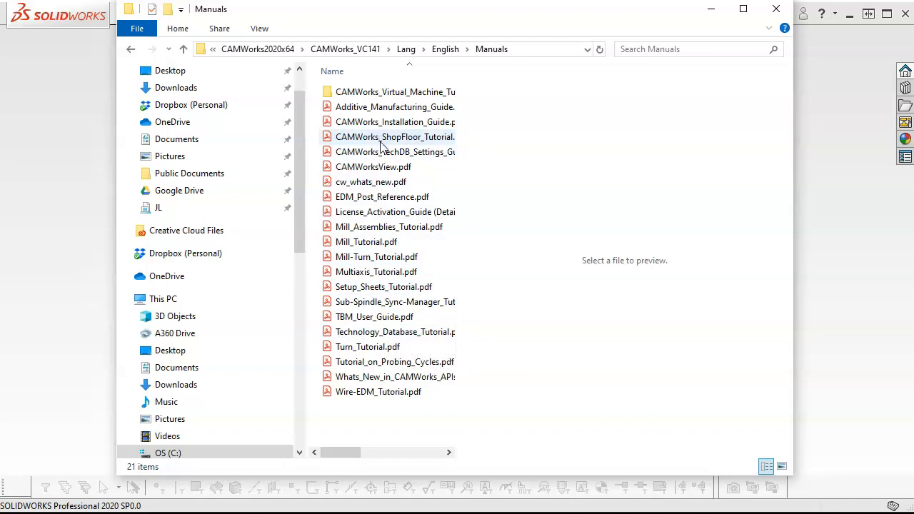
mouse_move(395, 137)
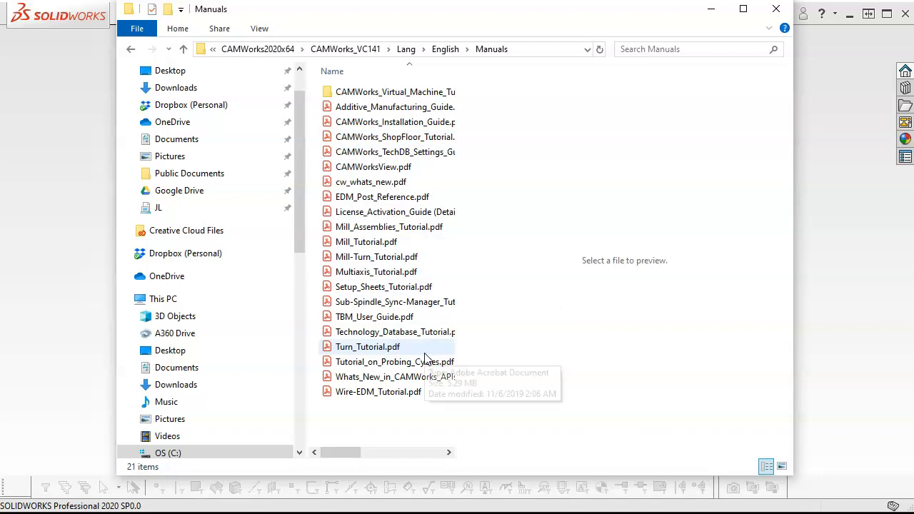
mouse_move(420, 345)
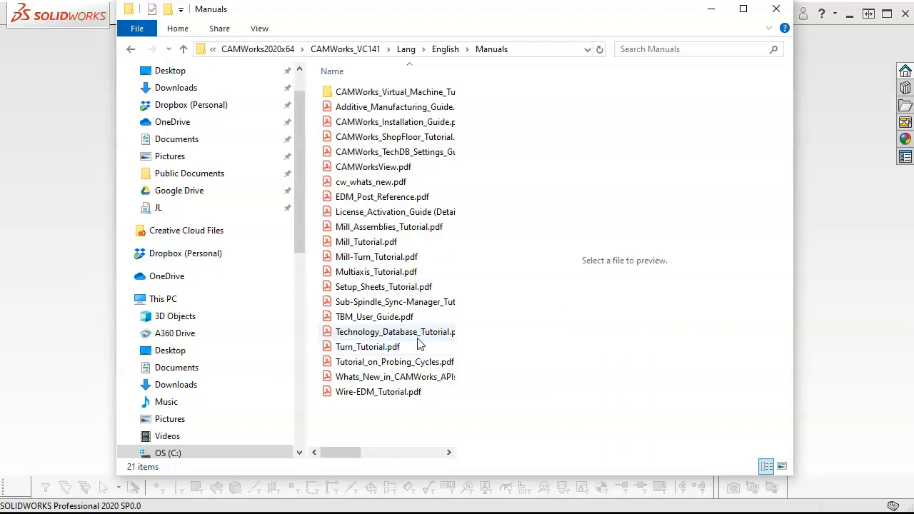
mouse_move(394, 331)
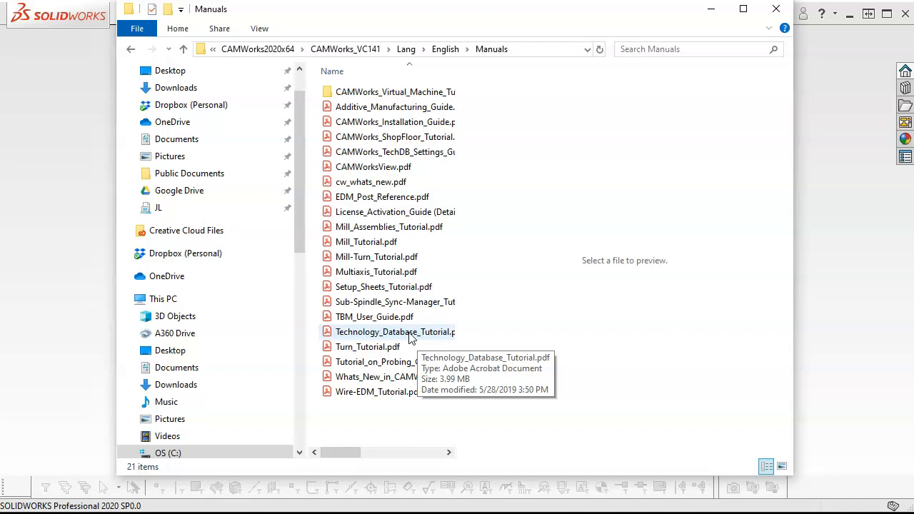
Select Technology_Database_Tutorial.pdf in the CAMWorks Manuals folder to preview its cover
left_click(395, 331)
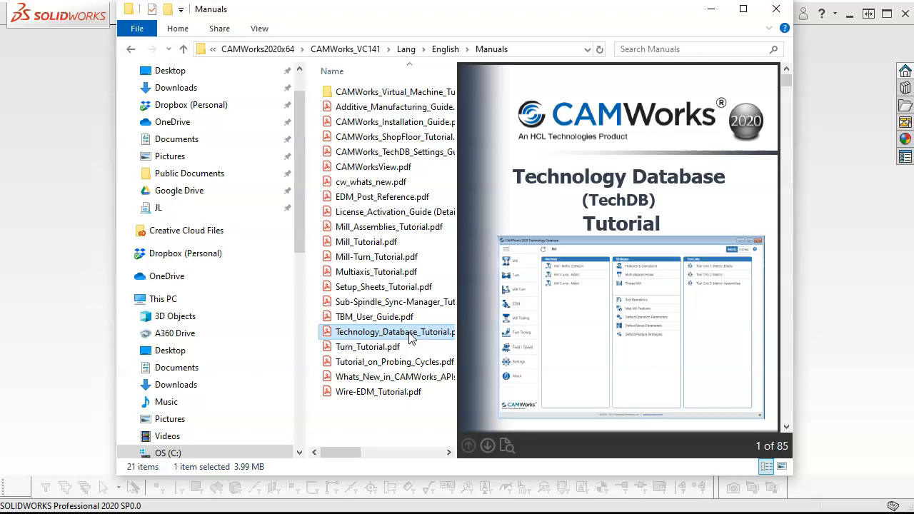
mouse_move(395, 331)
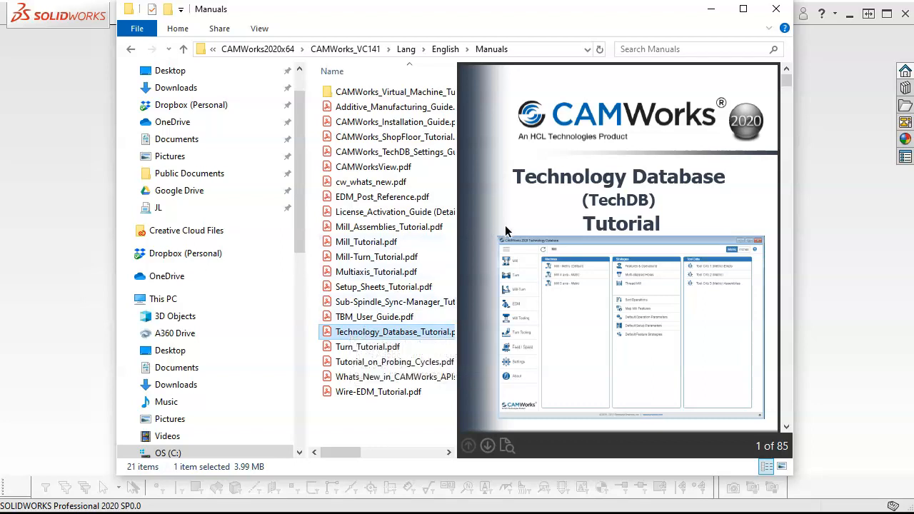
mouse_move(591, 217)
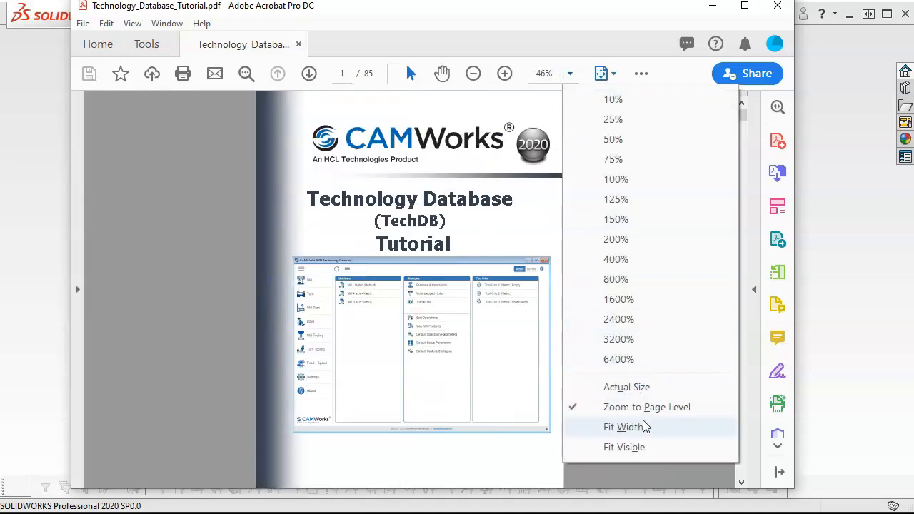
Fit the tutorial to window width and show its page thumbnails panel in Acrobat
left_click(623, 426)
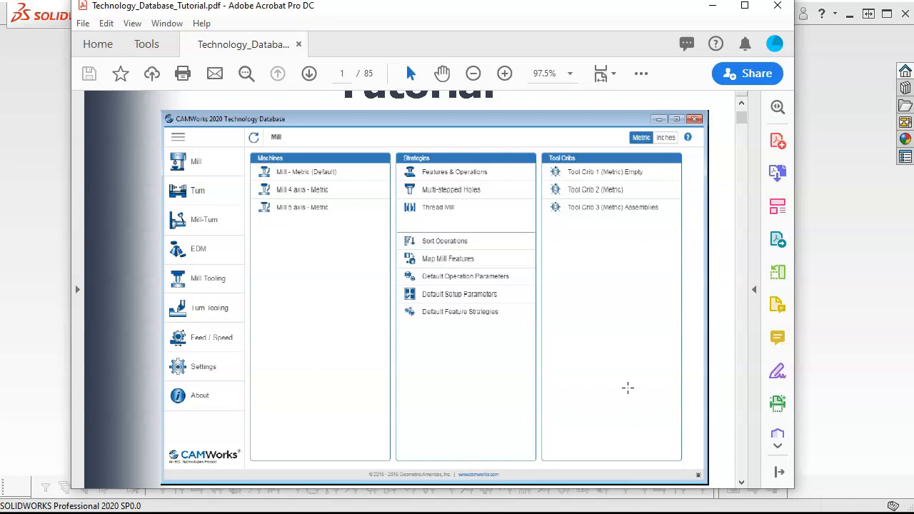
mouse_move(624, 383)
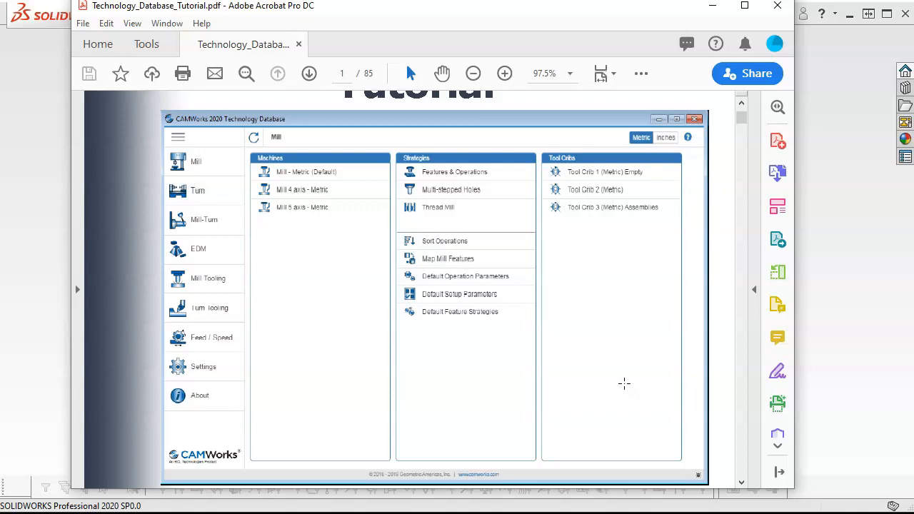
mouse_move(251, 260)
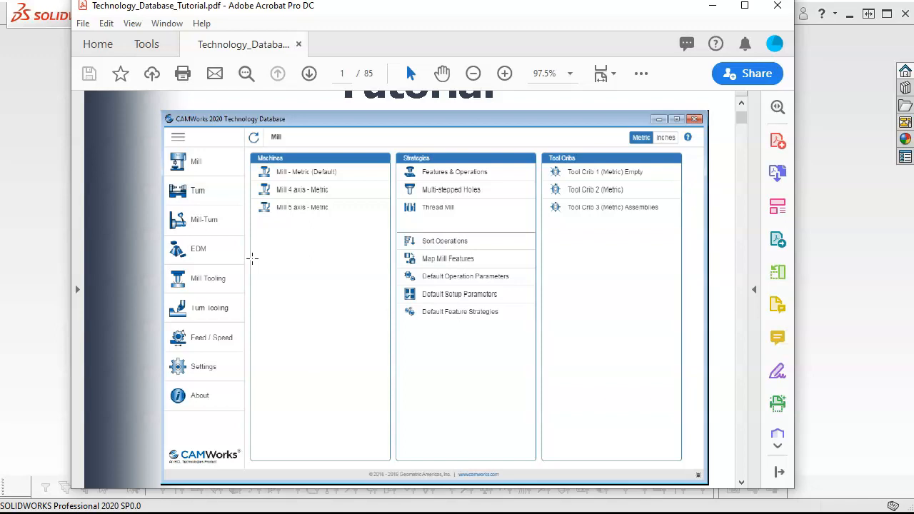
mouse_move(283, 241)
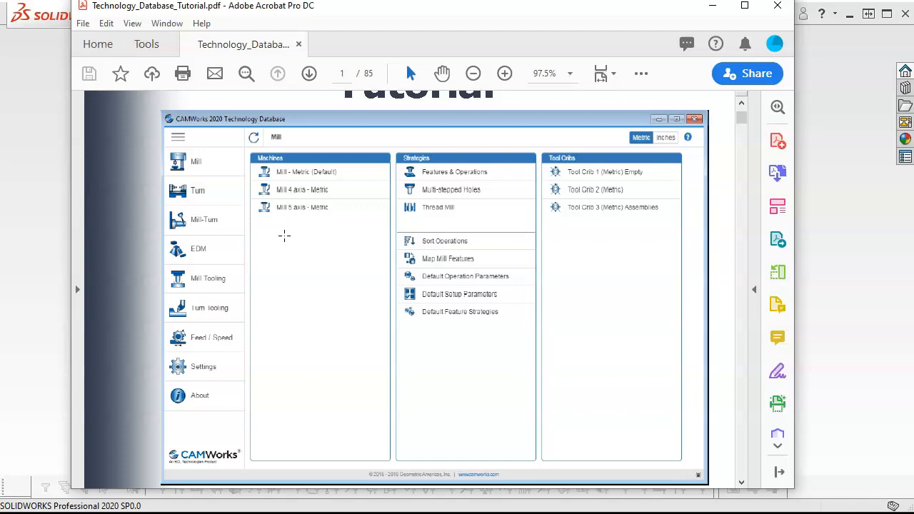
mouse_move(284, 235)
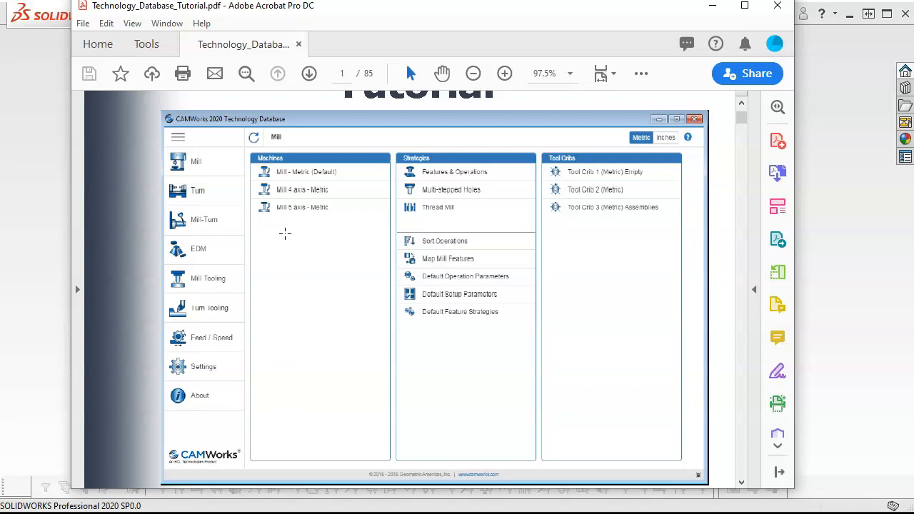
scroll("down", 3)
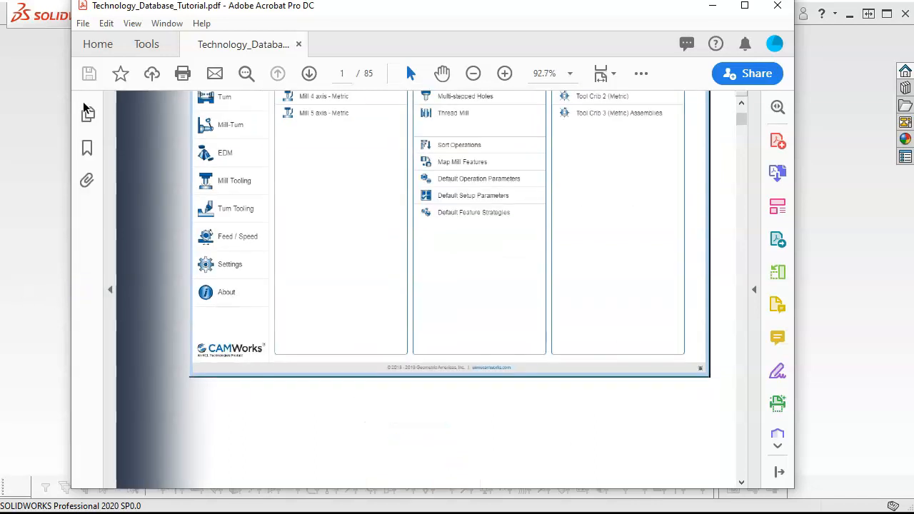
left_click(85, 114)
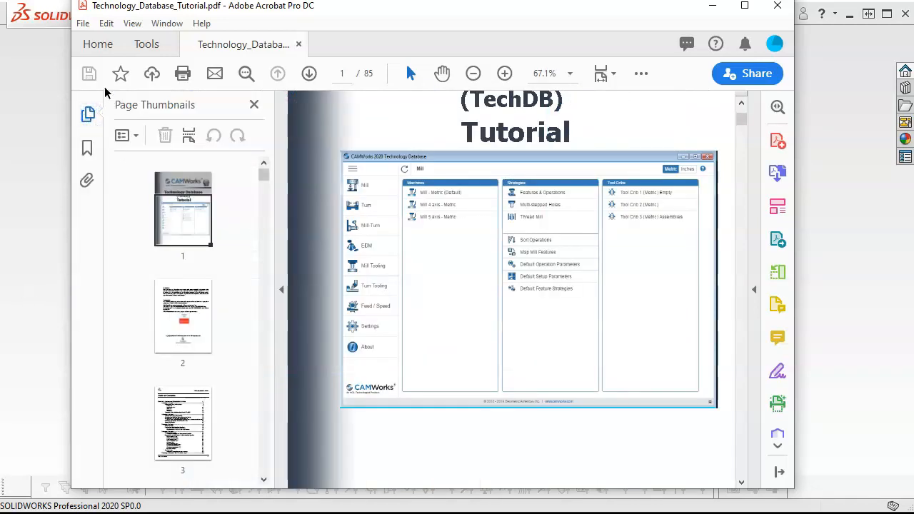
mouse_move(307, 312)
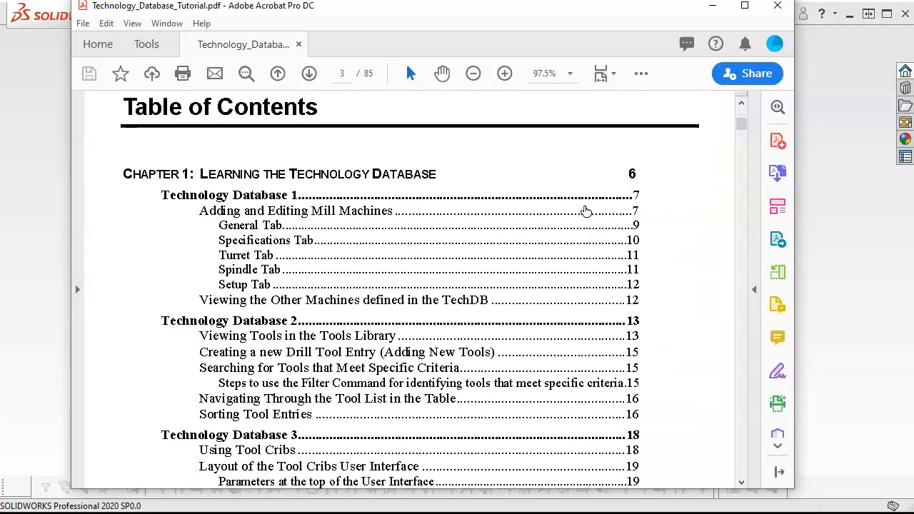
Scroll through the tutorial's table of contents on page 3 of 85
scroll("down", 3)
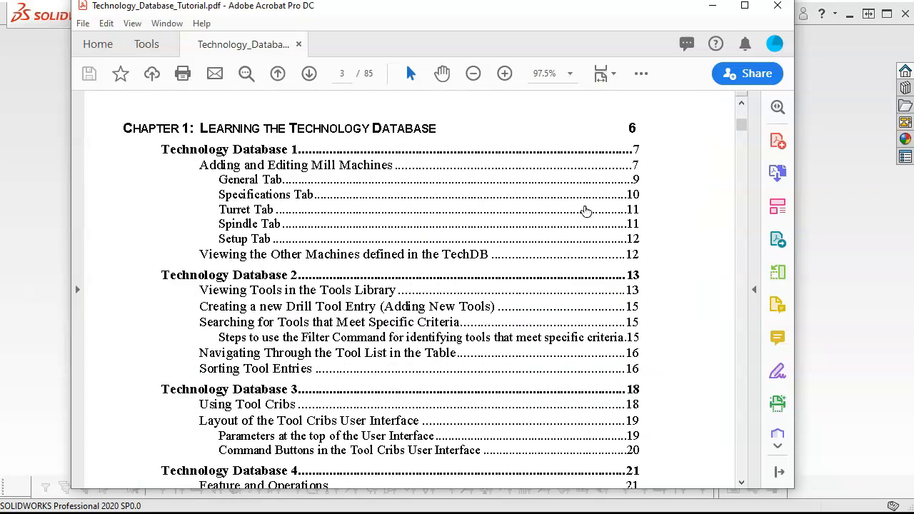
scroll("down", 3)
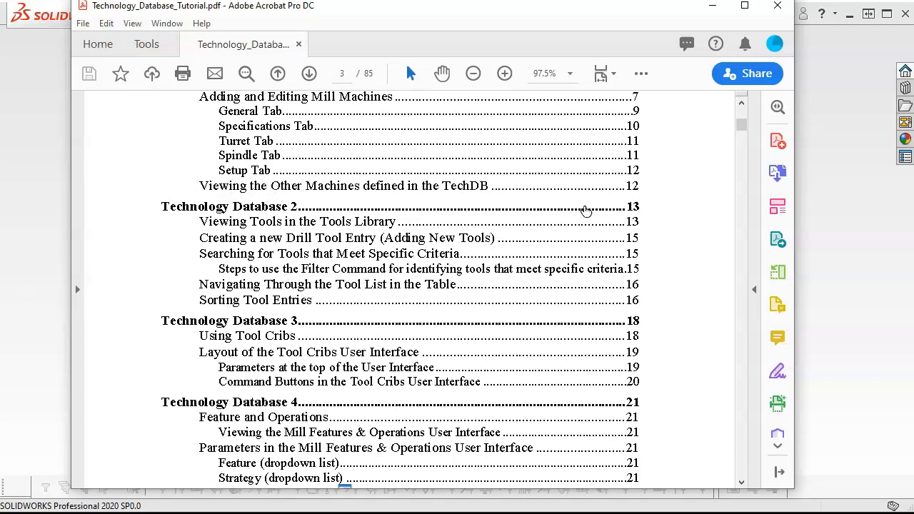
scroll("down", 3)
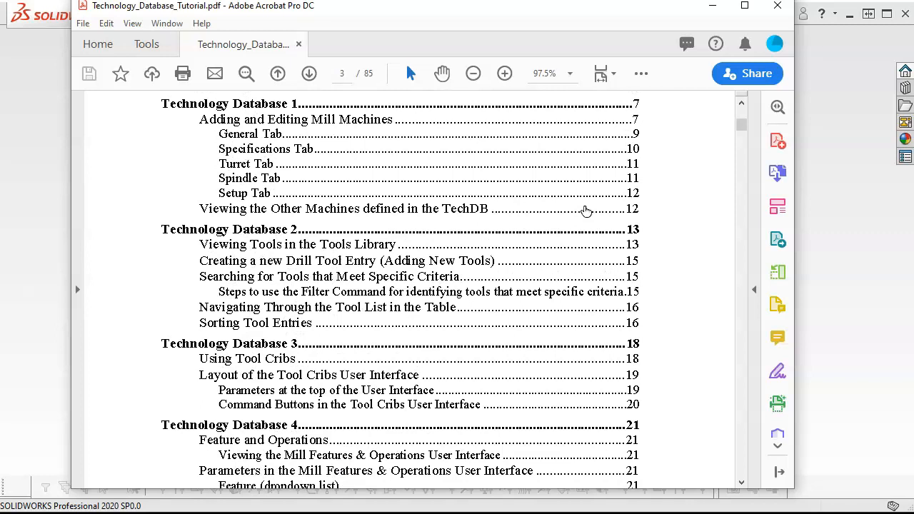
mouse_move(451, 184)
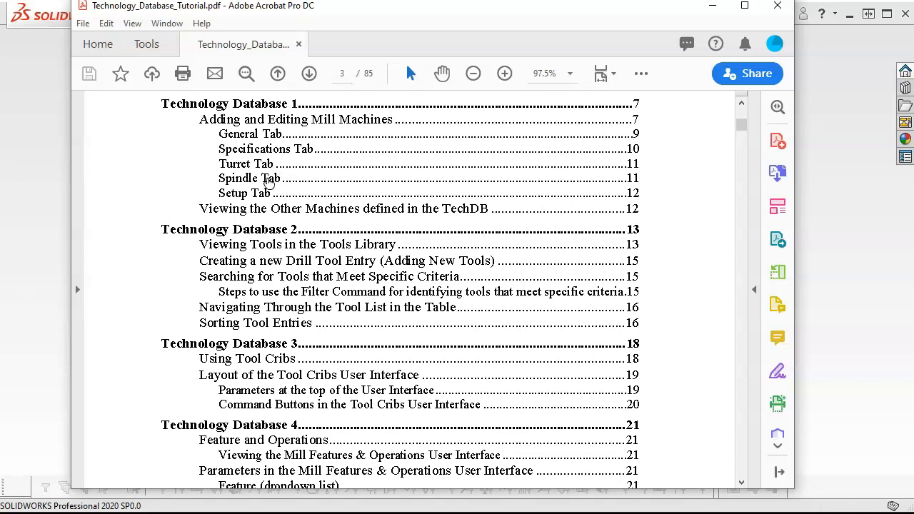
mouse_move(255, 289)
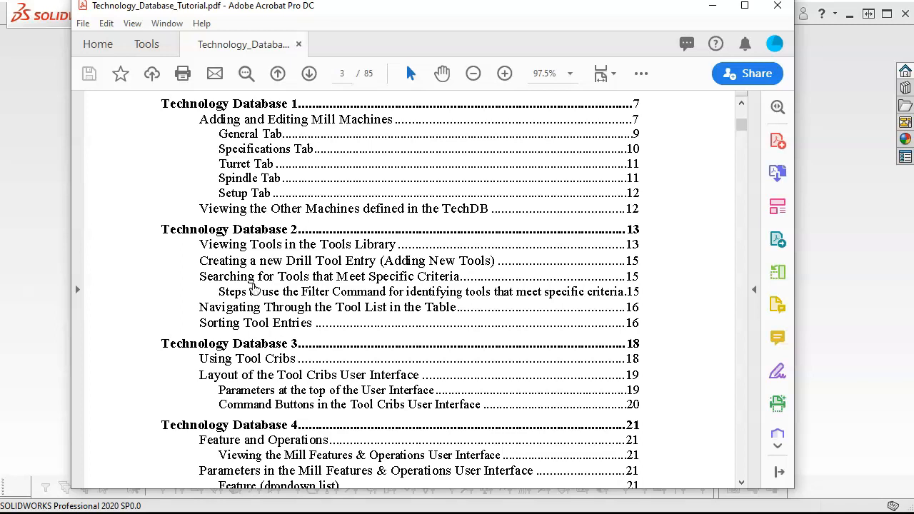
mouse_move(254, 279)
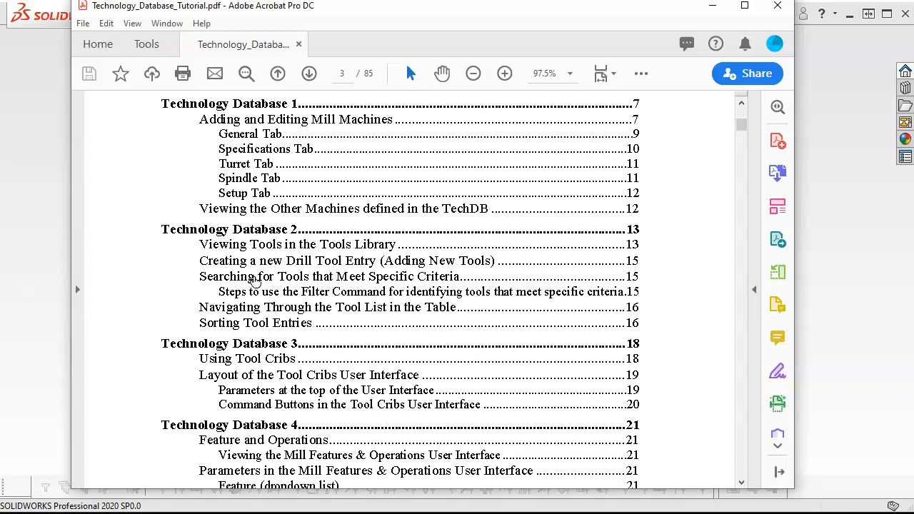
mouse_move(256, 263)
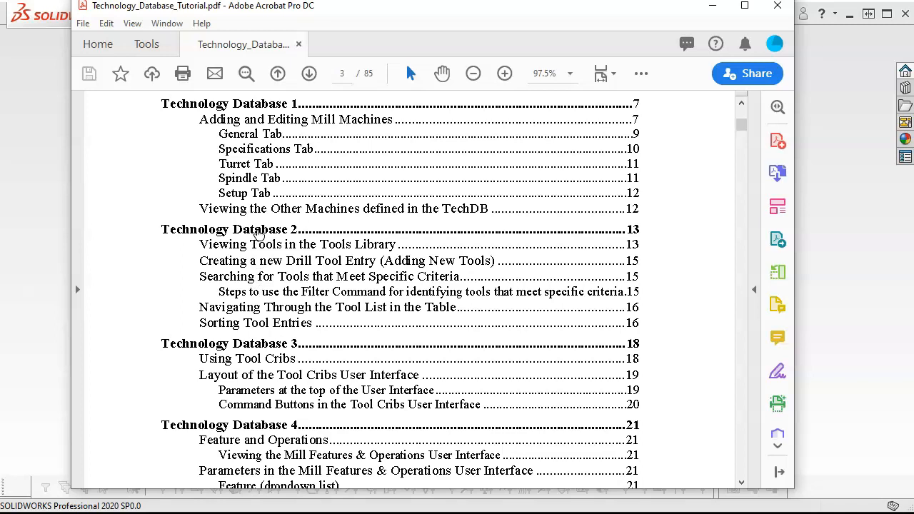
scroll("down", 3)
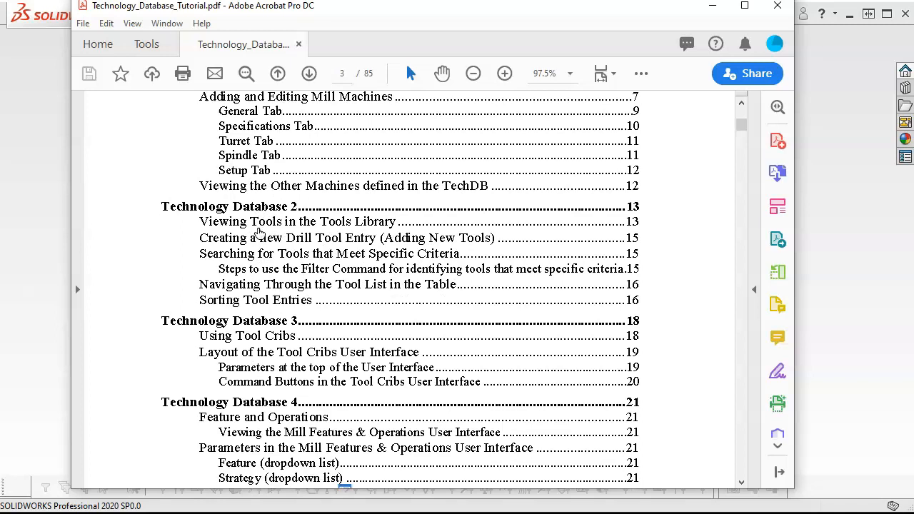
mouse_move(237, 226)
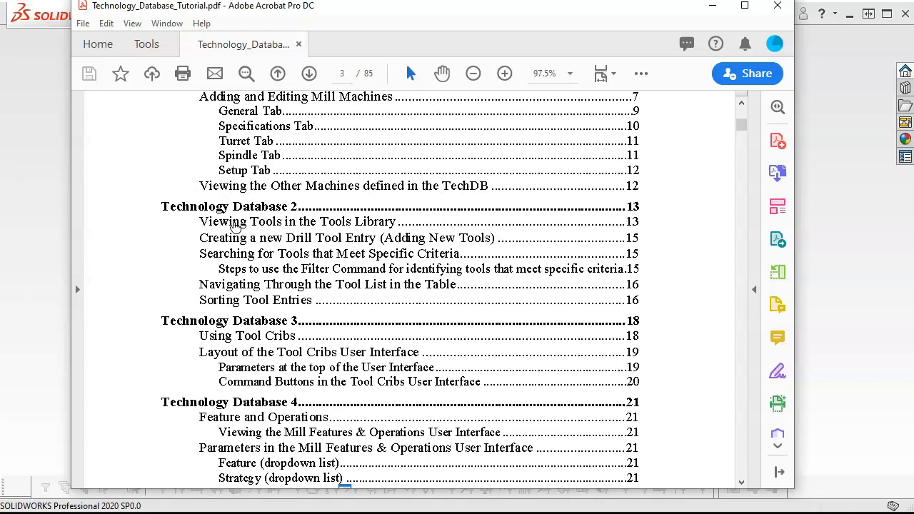
mouse_move(349, 266)
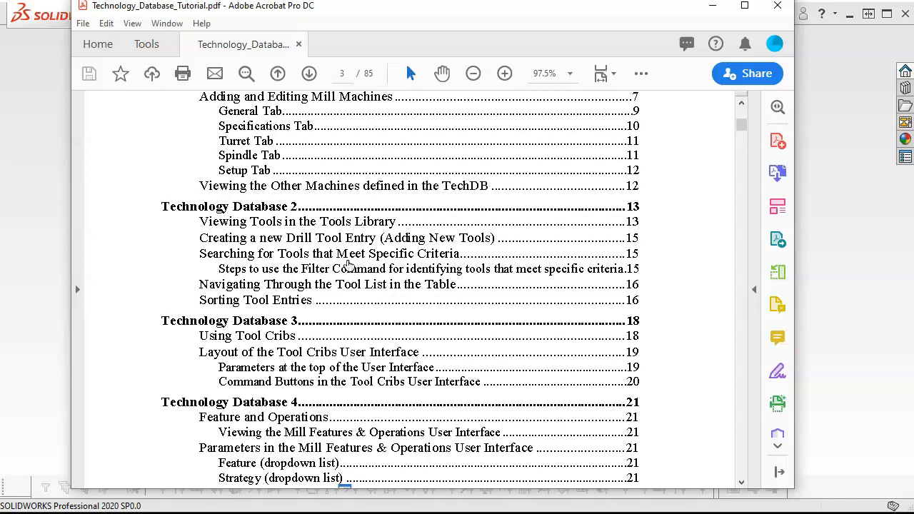
mouse_move(372, 74)
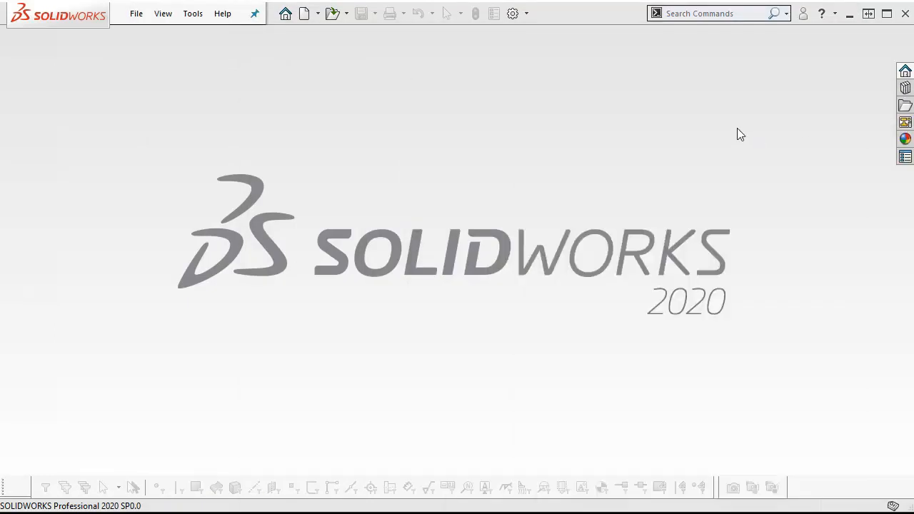
mouse_move(551, 403)
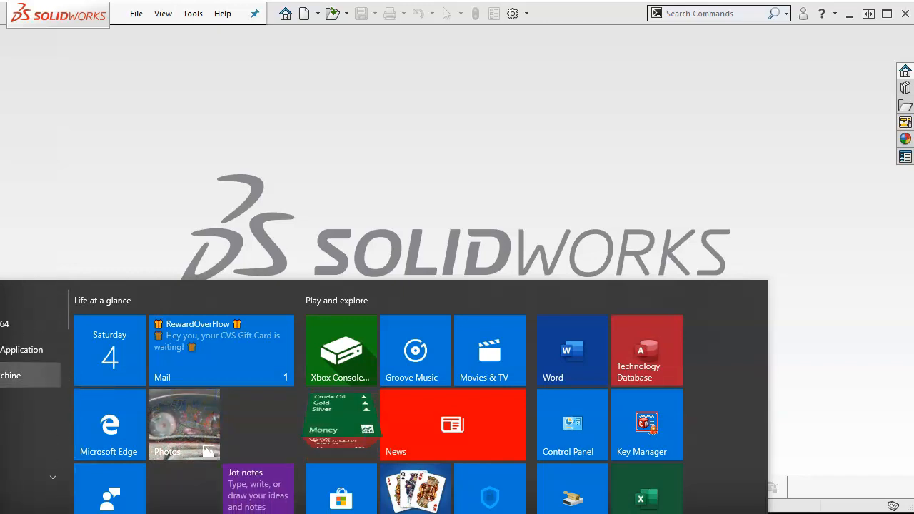
Launch CAMWorks 2020 Technology Database from the Start menu tile
left_click(637, 350)
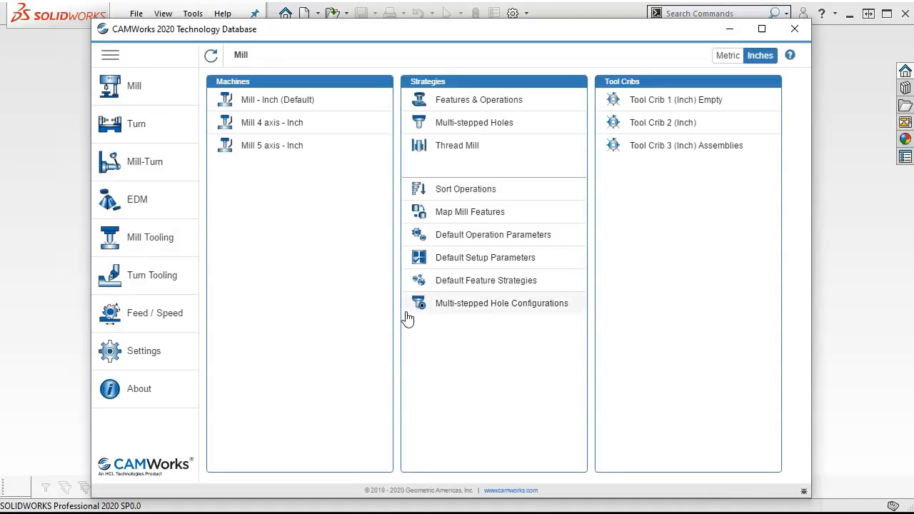
mouse_move(417, 311)
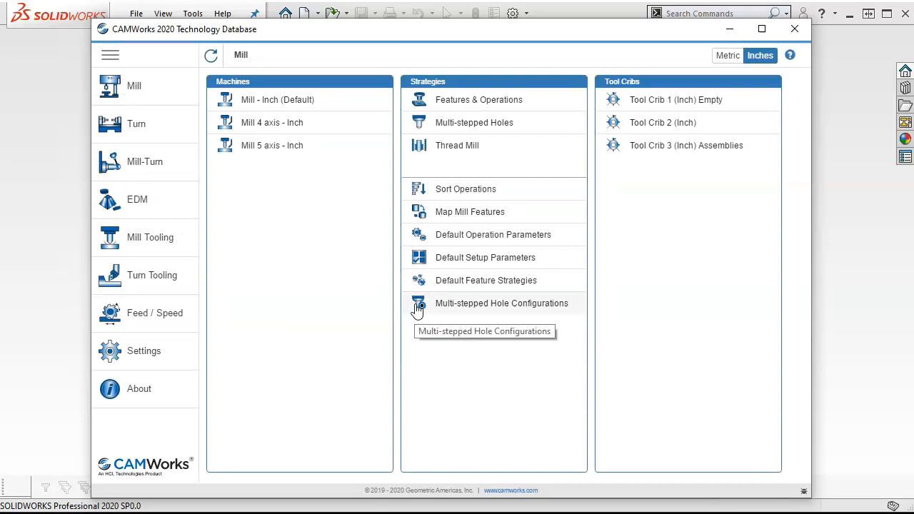
mouse_move(292, 320)
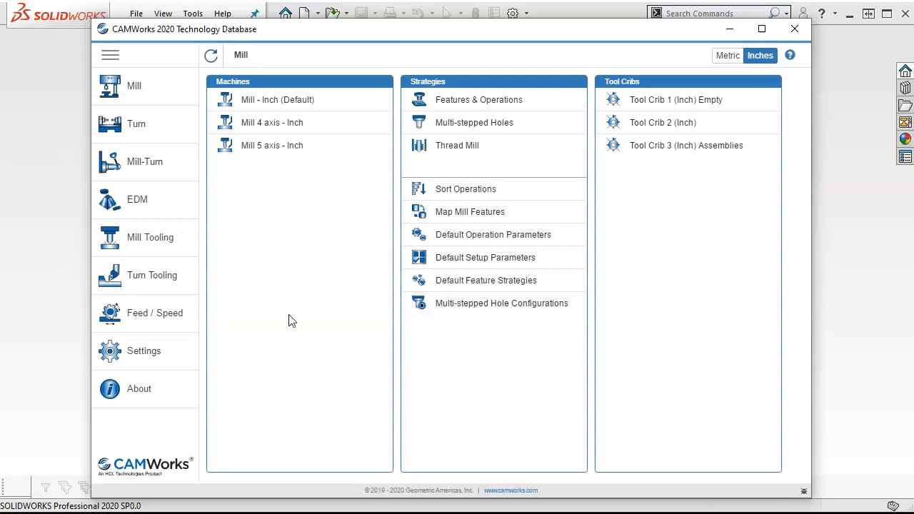
mouse_move(300, 326)
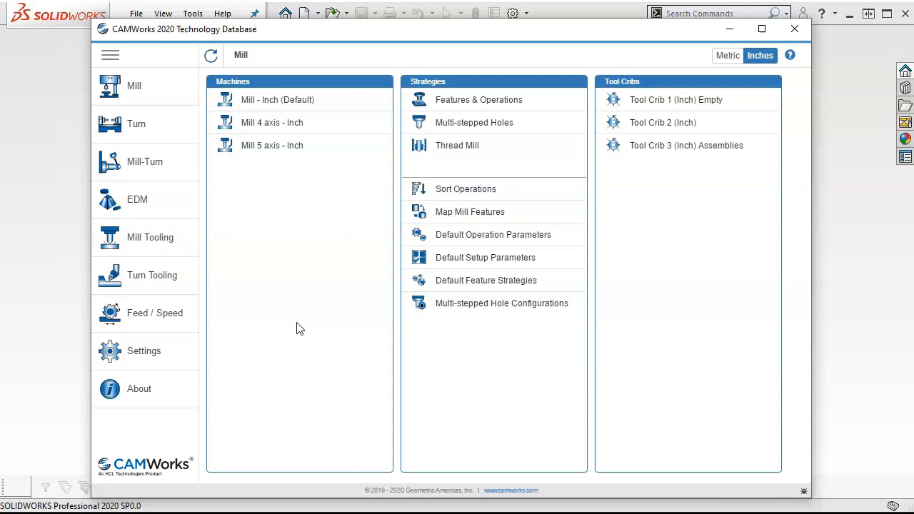
mouse_move(323, 229)
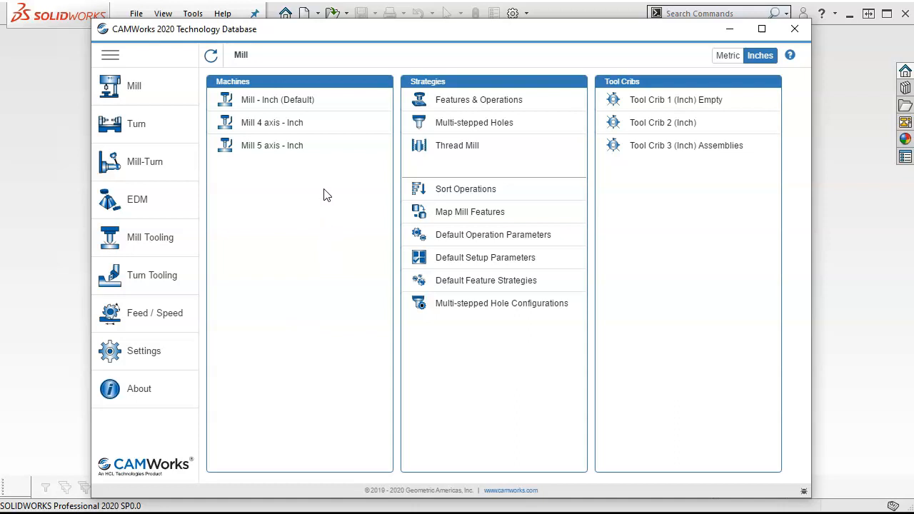
mouse_move(331, 191)
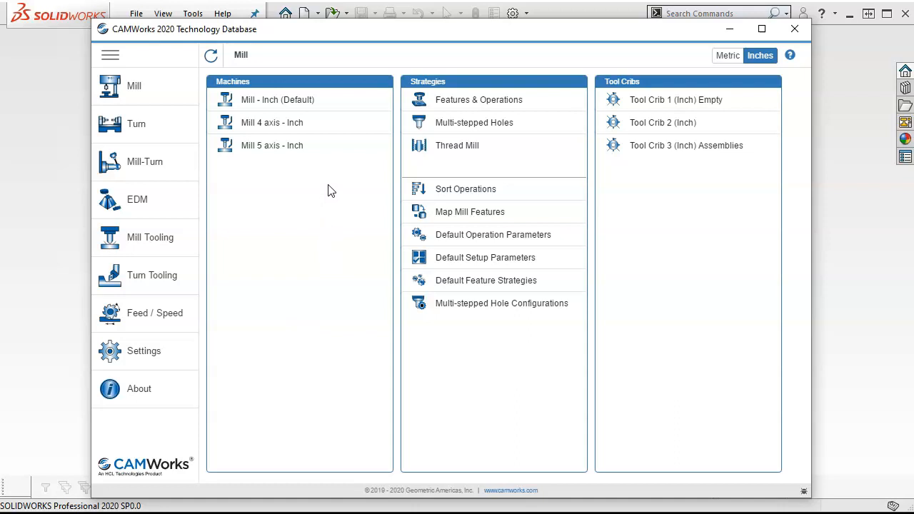
mouse_move(262, 341)
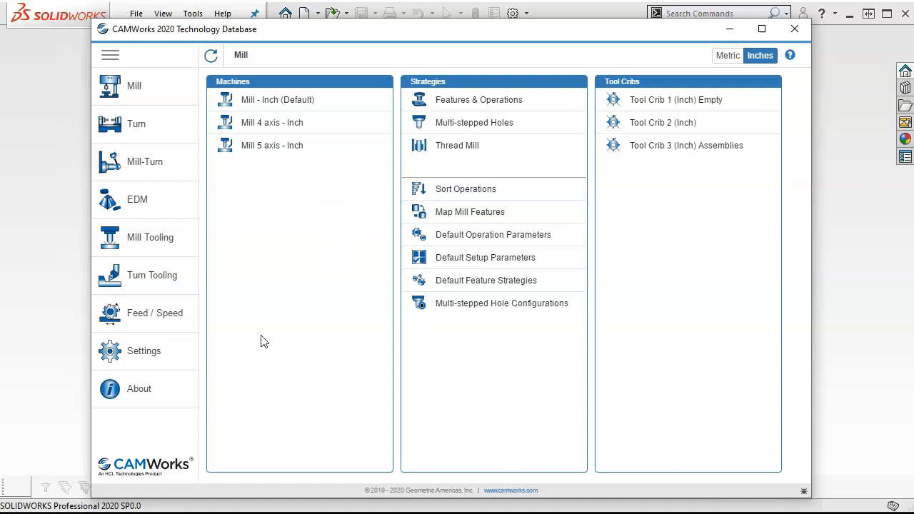
mouse_move(129, 351)
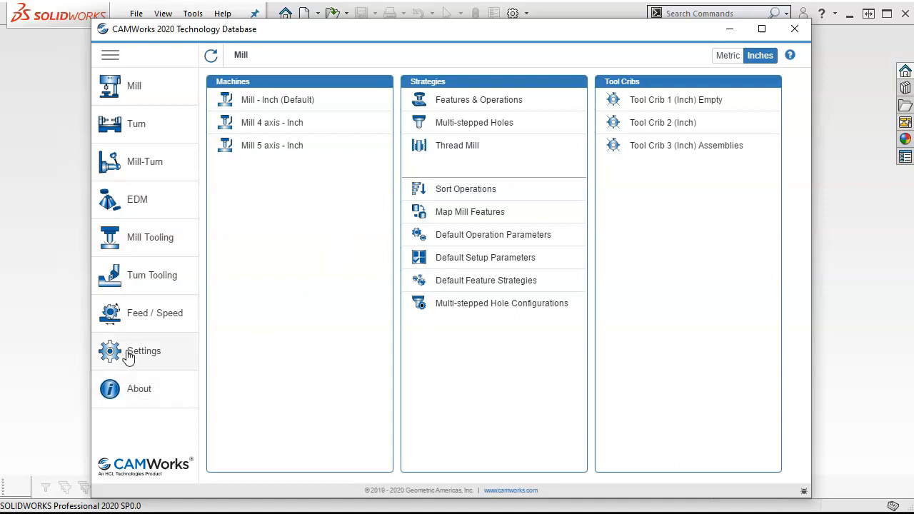
left_click(143, 351)
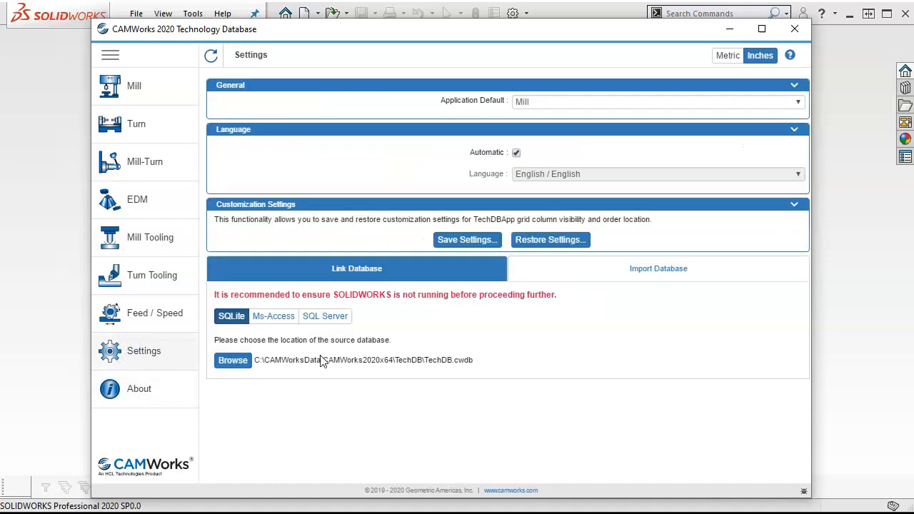
mouse_move(279, 370)
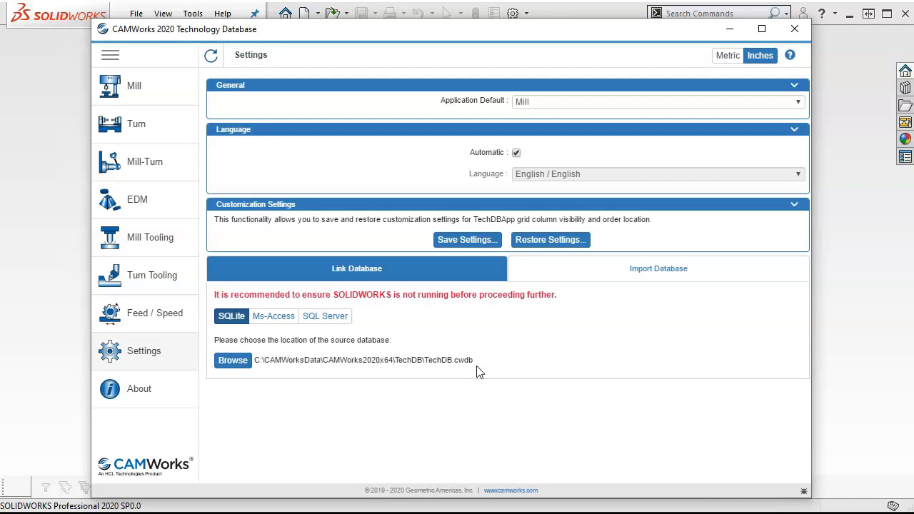
mouse_move(485, 366)
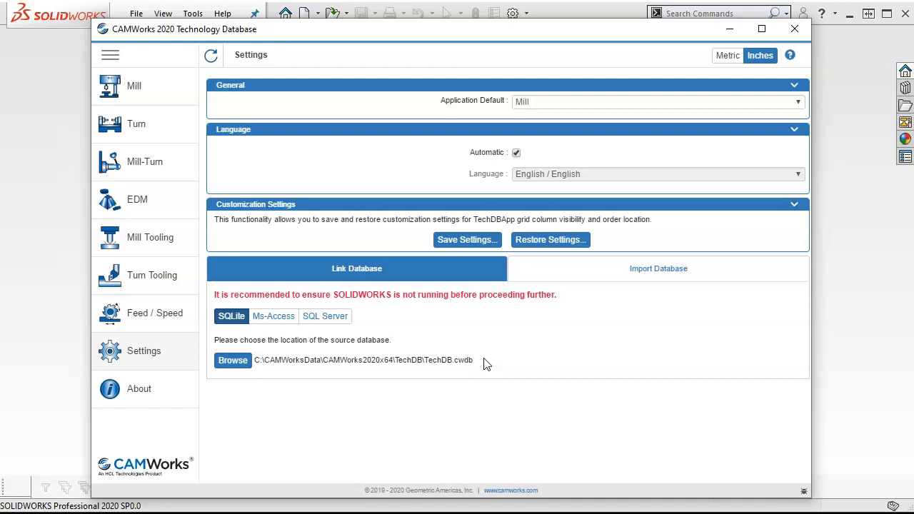
mouse_move(480, 366)
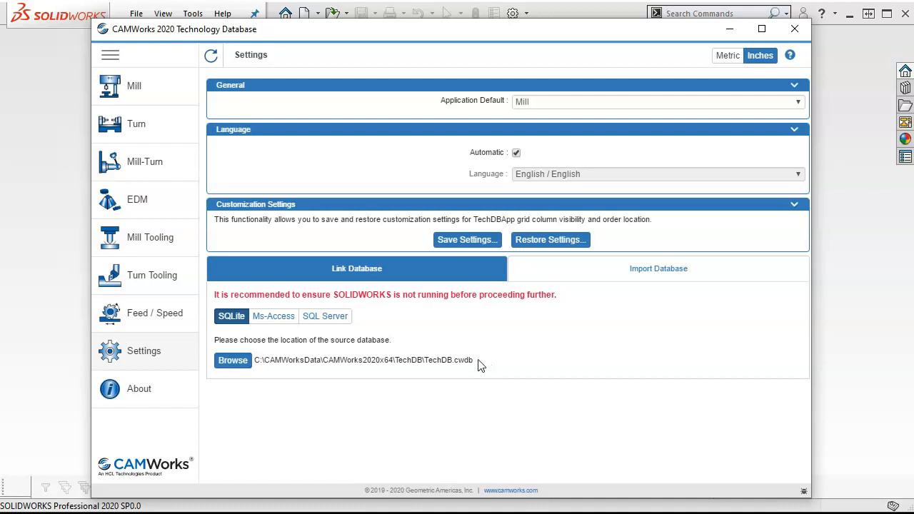
mouse_move(472, 368)
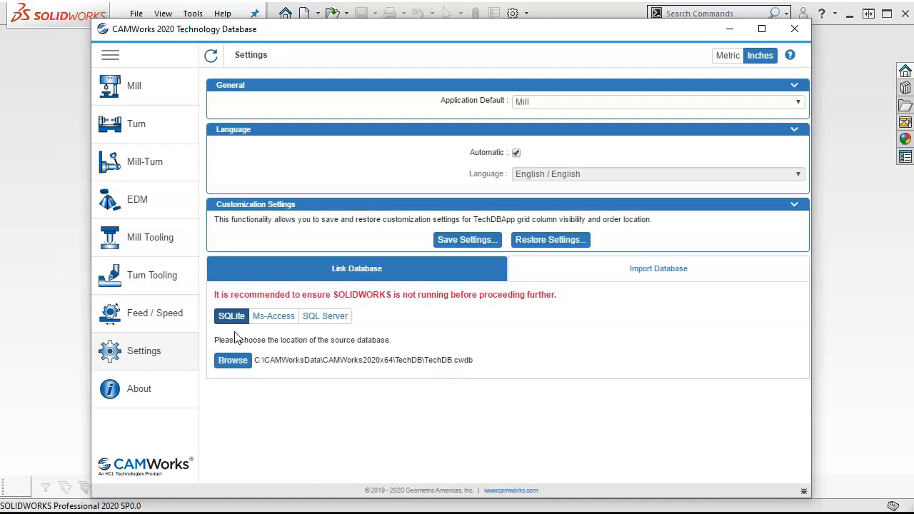
mouse_move(583, 363)
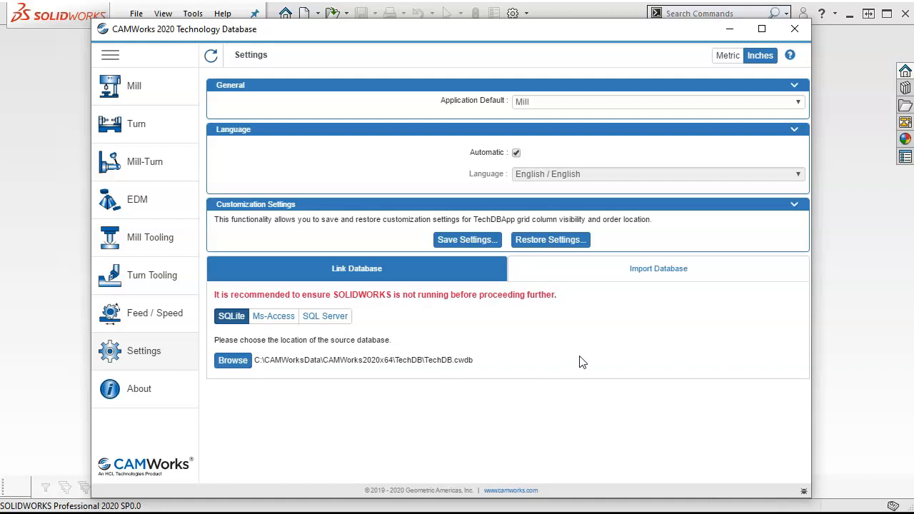
mouse_move(580, 364)
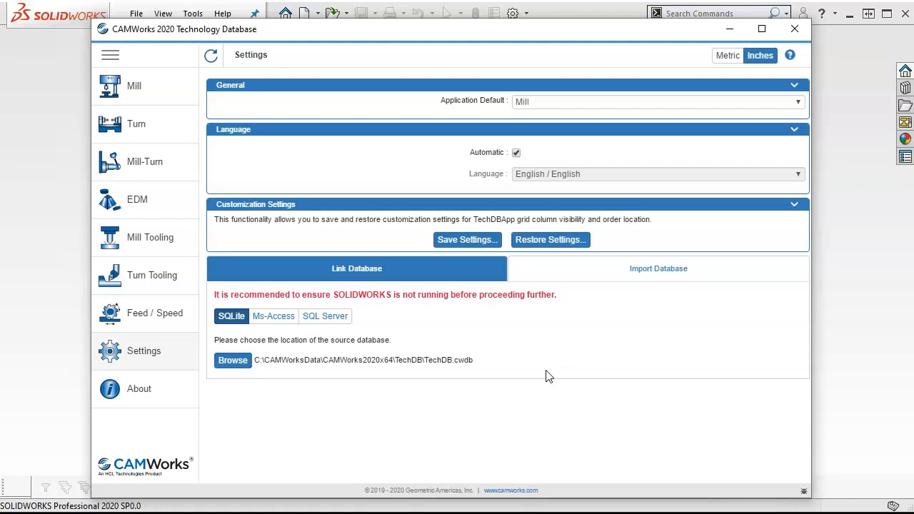
mouse_move(540, 380)
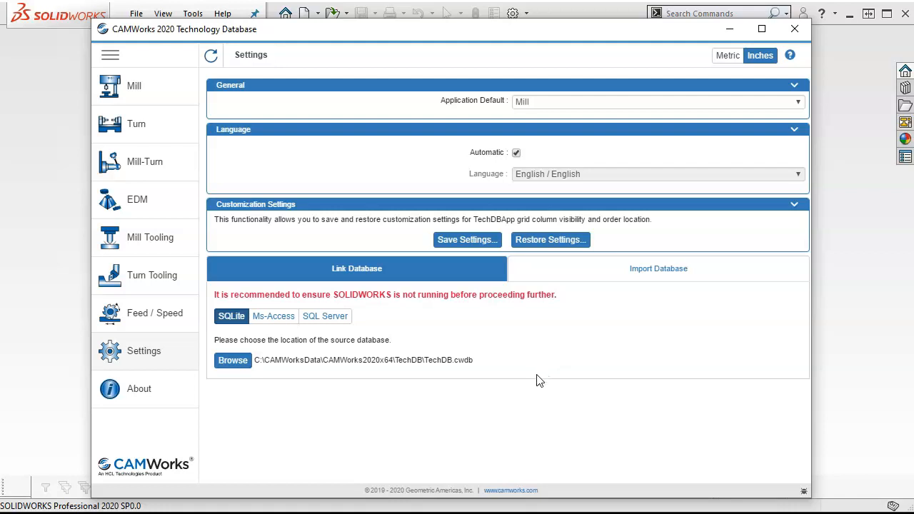
mouse_move(531, 360)
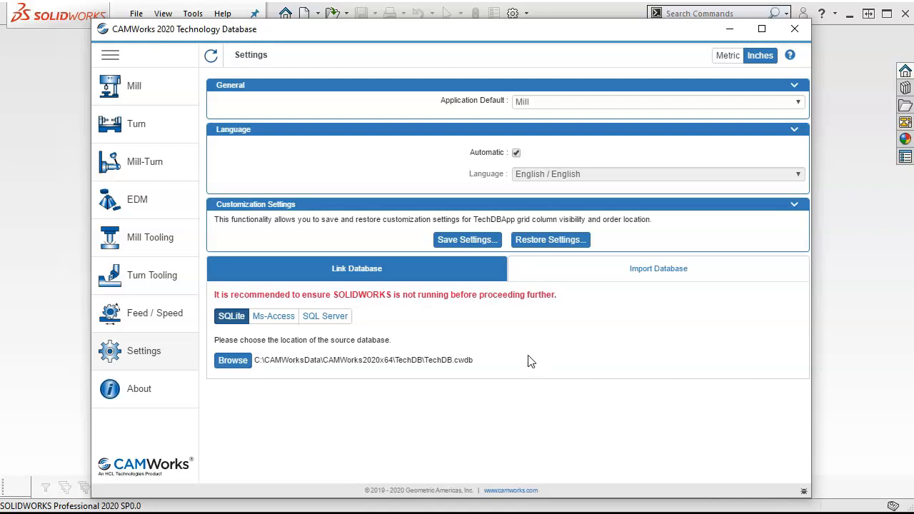
mouse_move(500, 329)
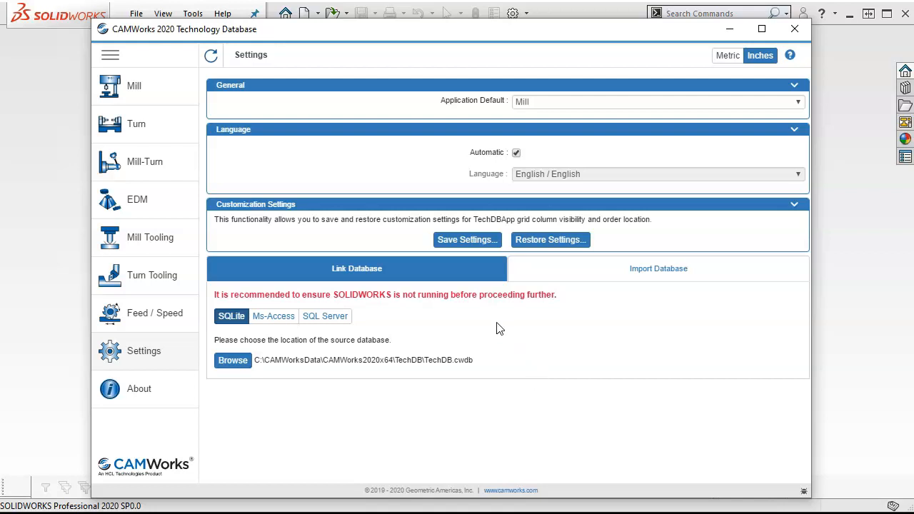
mouse_move(497, 326)
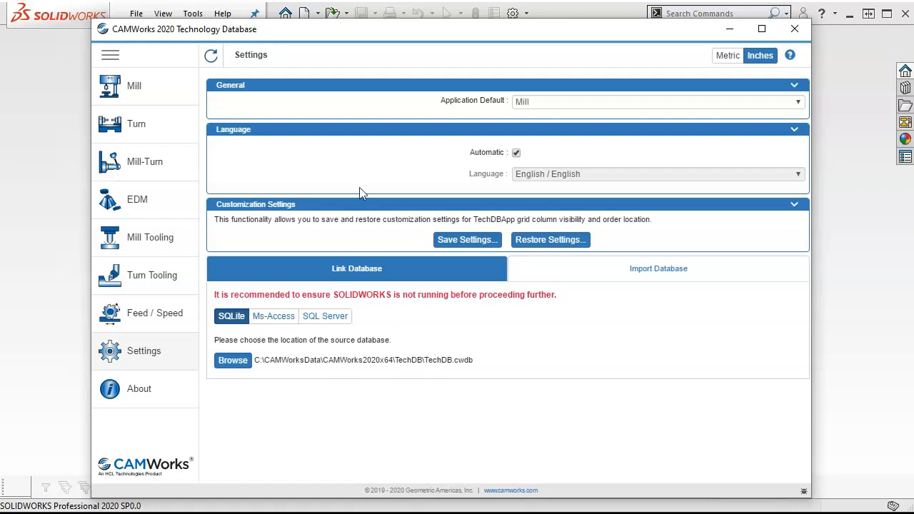
mouse_move(126, 97)
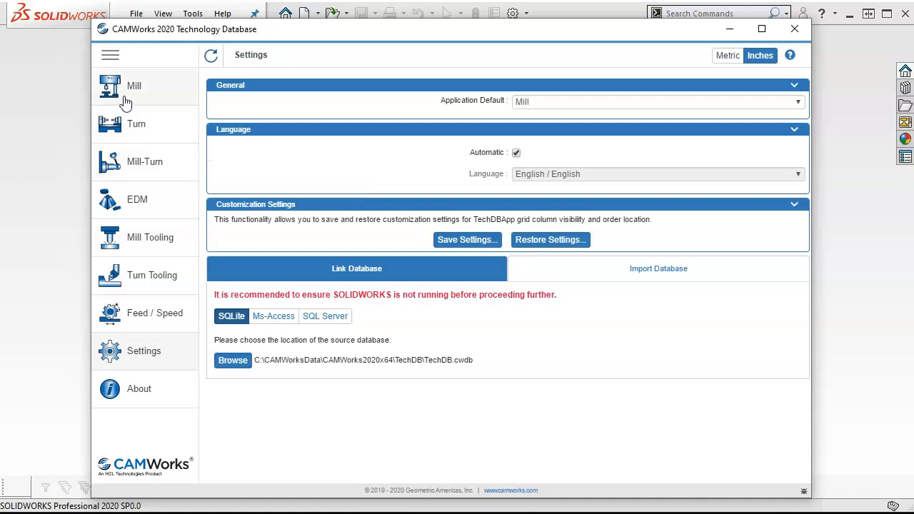
Return to the Mill page listing inch machines, strategies and tool cribs
left_click(134, 86)
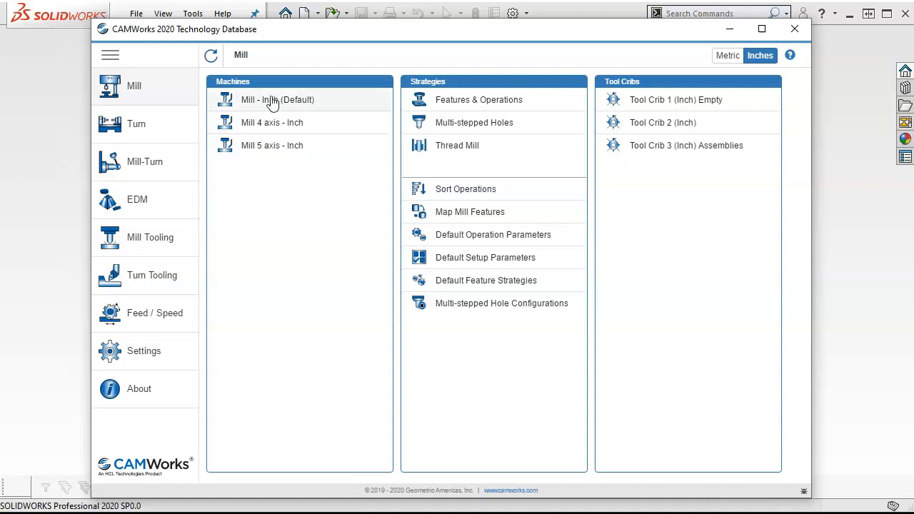
mouse_move(272, 146)
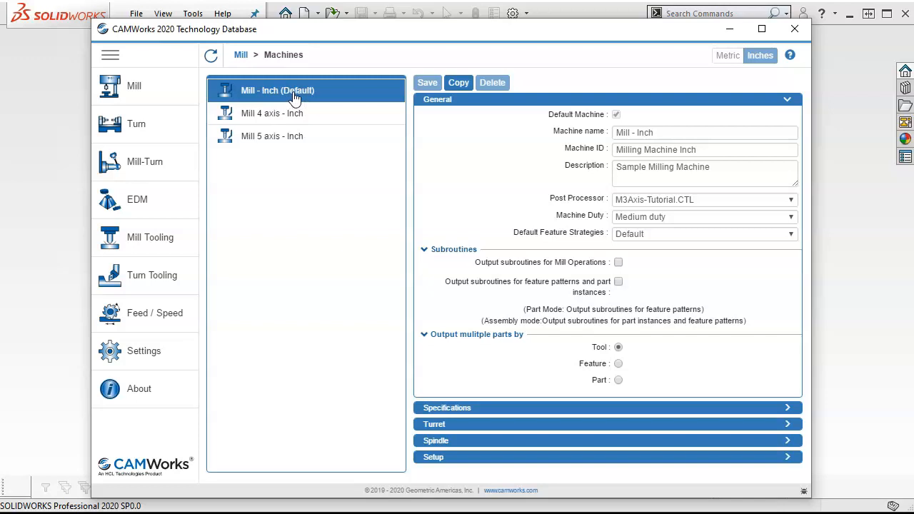
Copy the default inch mill machine and name it Mill - Haas VF3
left_click(457, 81)
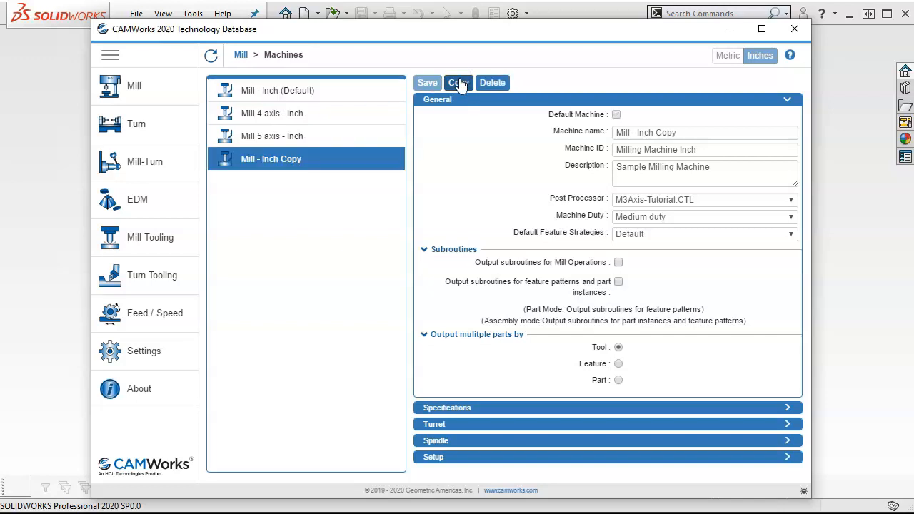
mouse_move(314, 160)
type("Mill - H")
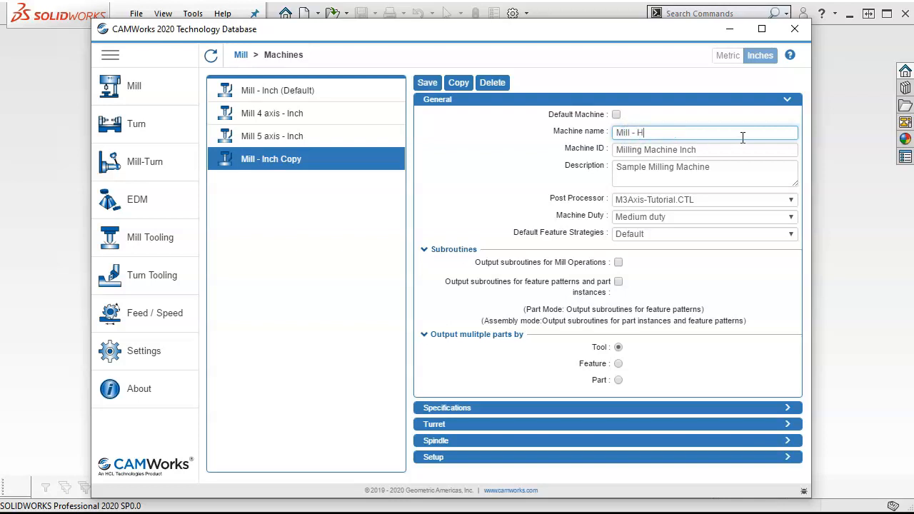
type("aas V")
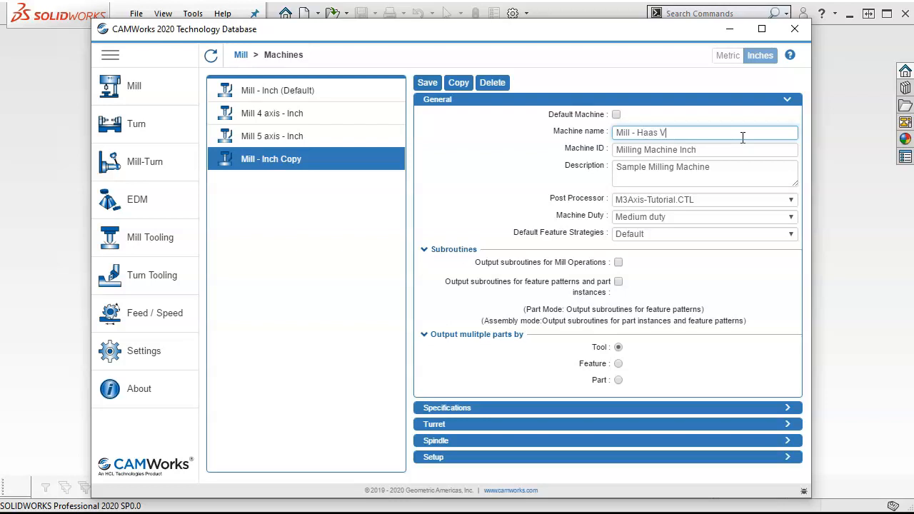
type("F3")
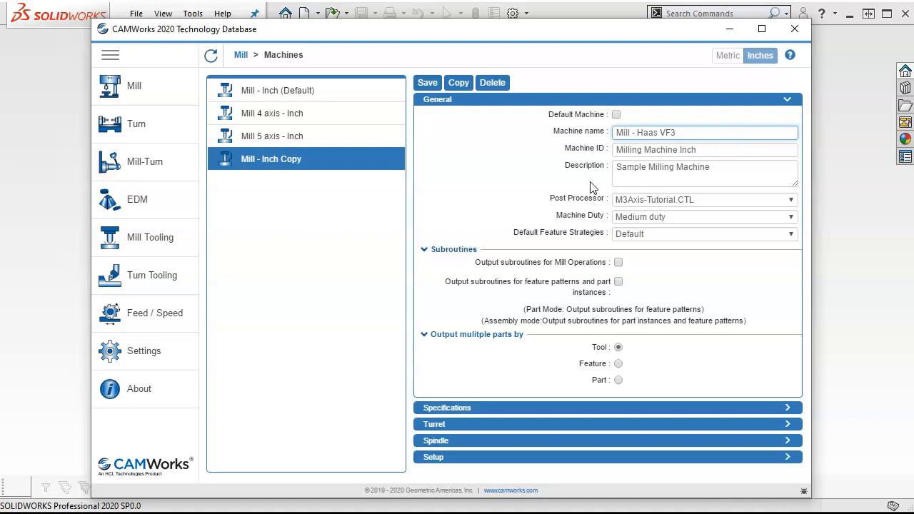
mouse_move(399, 231)
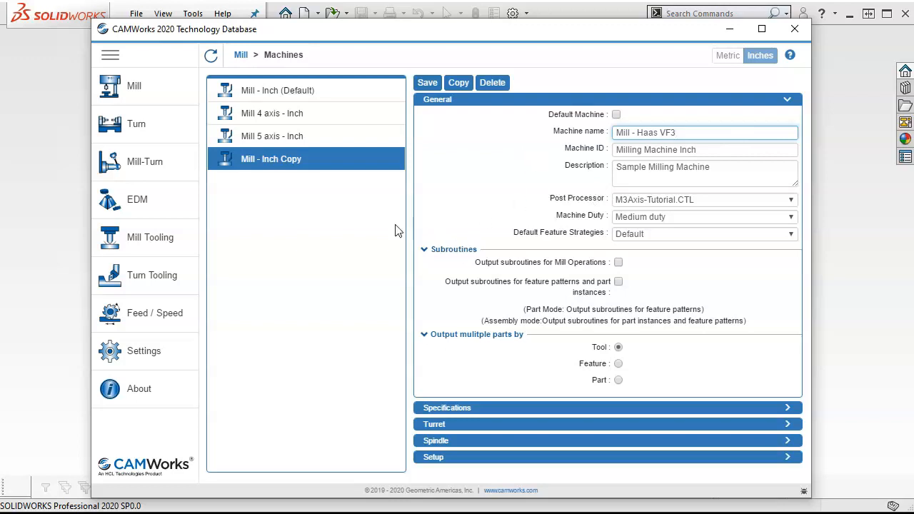
mouse_move(364, 228)
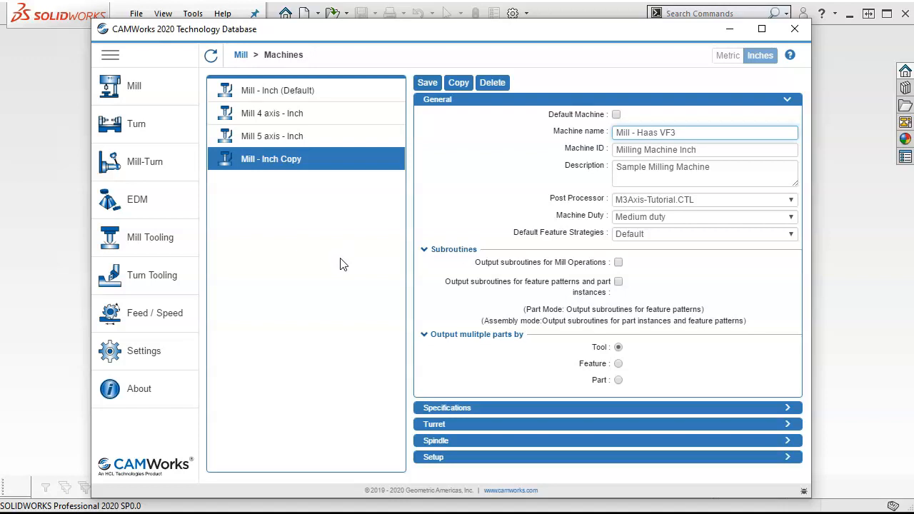
mouse_move(343, 231)
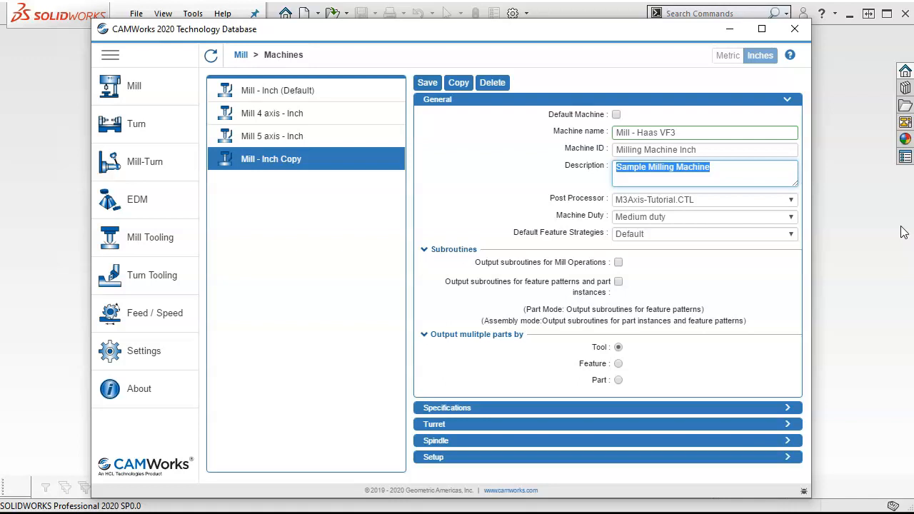
Set the description to VF3 7500rm and the post processor to MILL\HAAS_VF3.CTL
type("v")
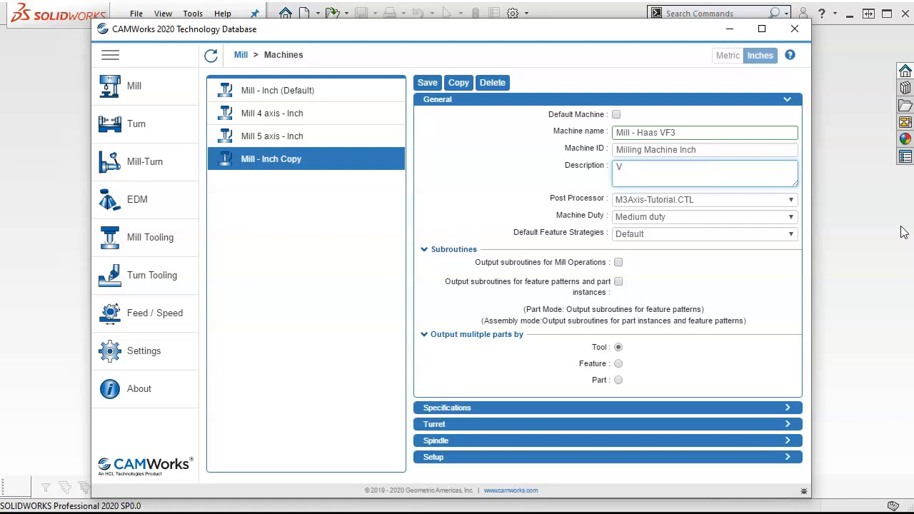
type("F3")
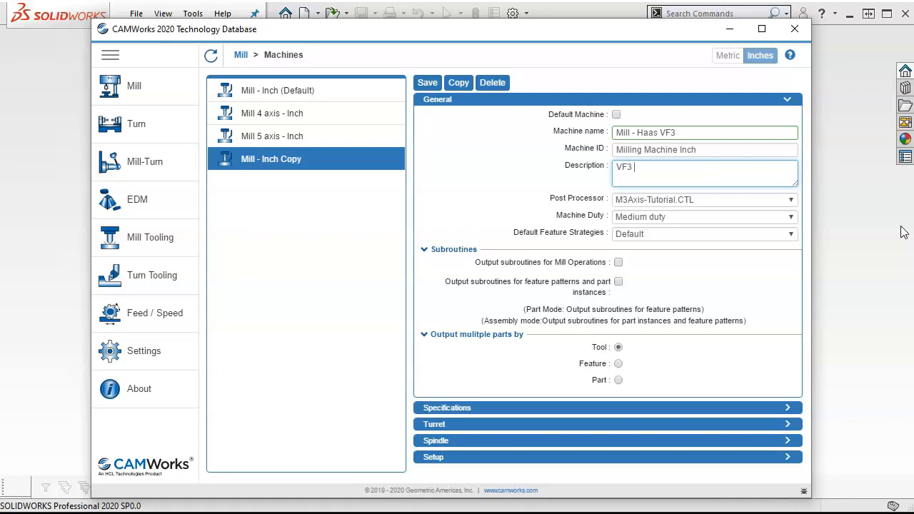
type("7500")
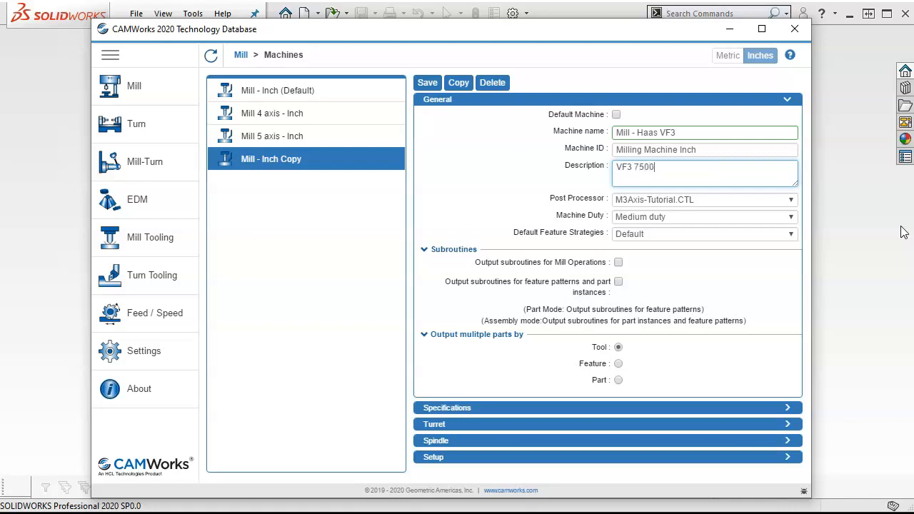
type("rm")
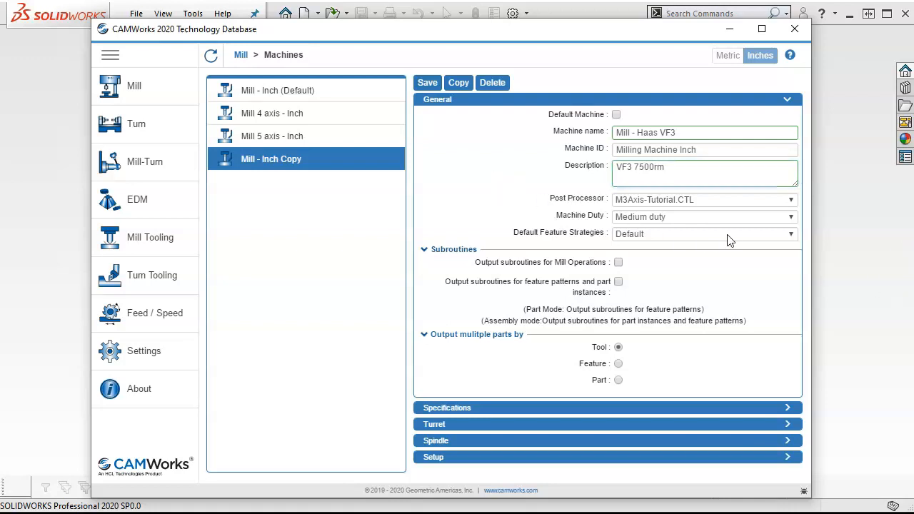
left_click(791, 200)
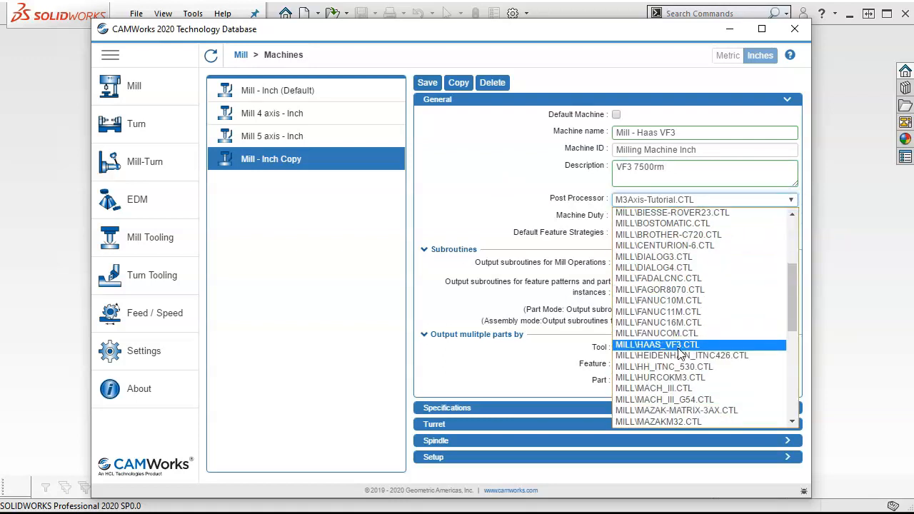
left_click(657, 344)
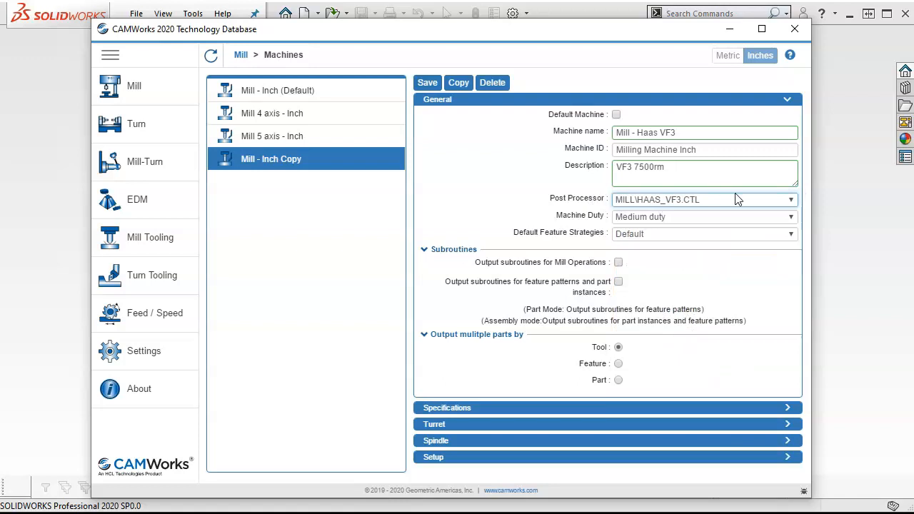
mouse_move(703, 203)
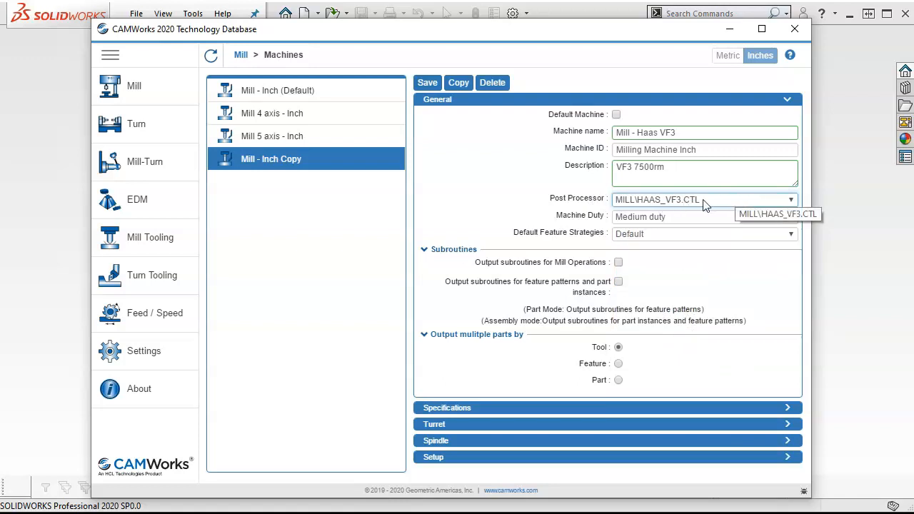
mouse_move(605, 207)
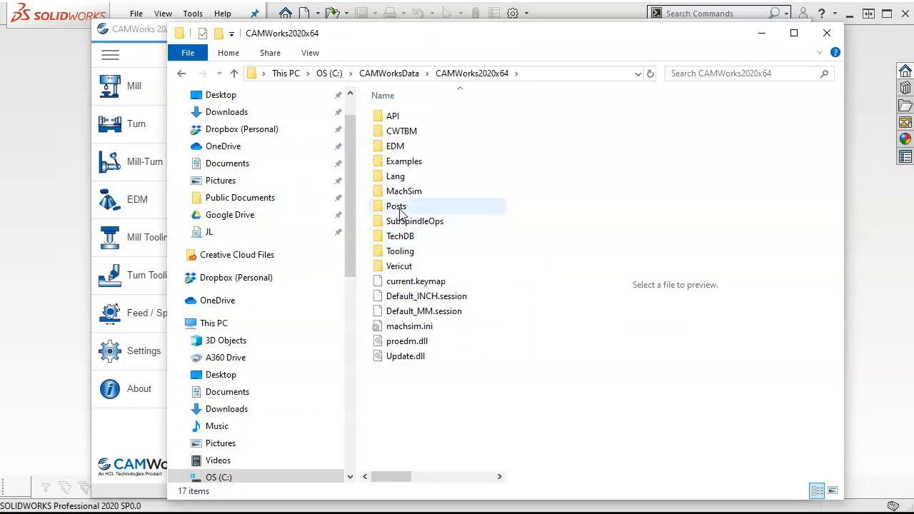
Open the Posts folder in C:\CAMWorksData\CAMWorks2020x64 to check the post files
double_click(396, 206)
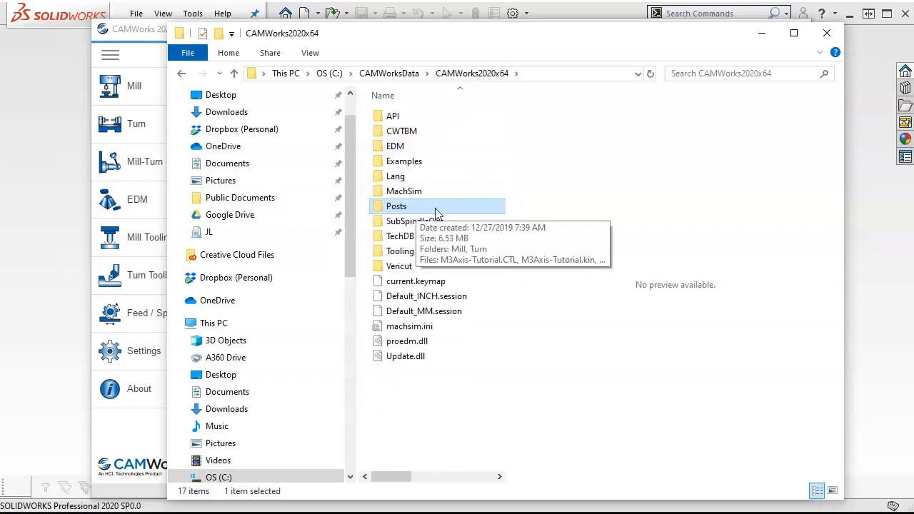
mouse_move(510, 54)
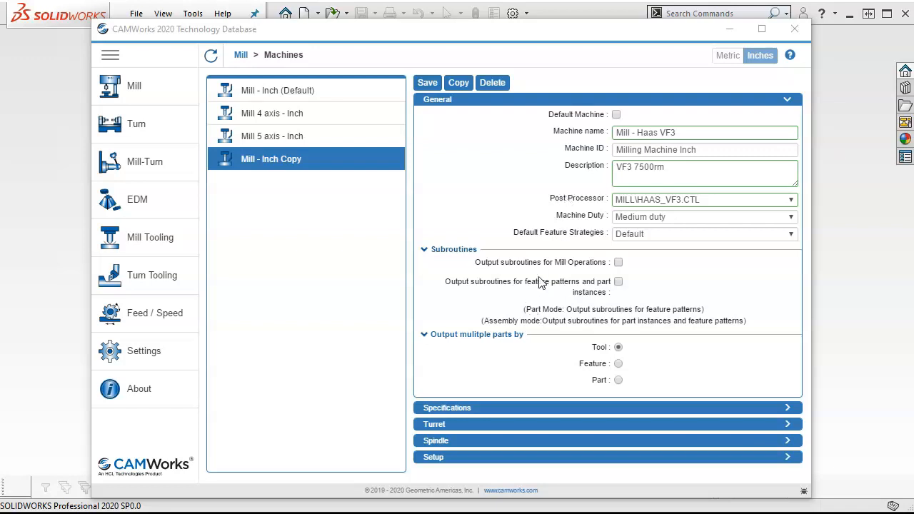
mouse_move(529, 298)
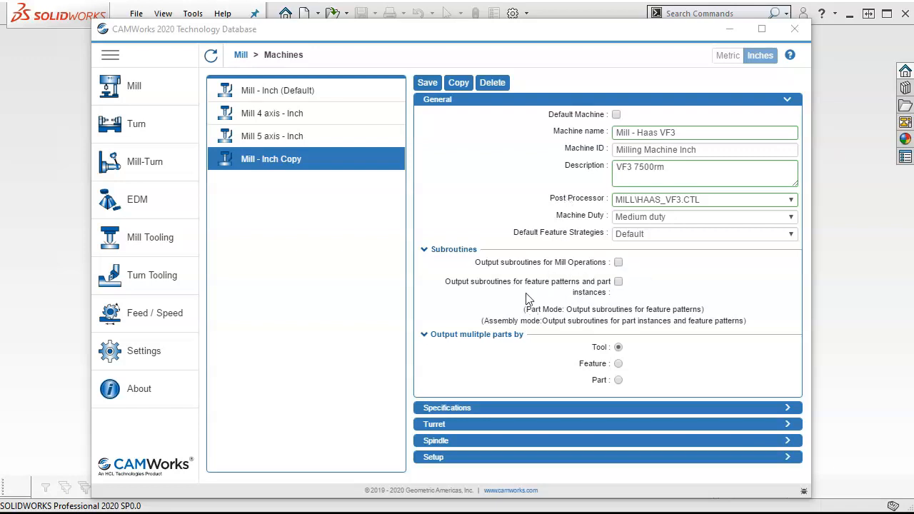
mouse_move(634, 302)
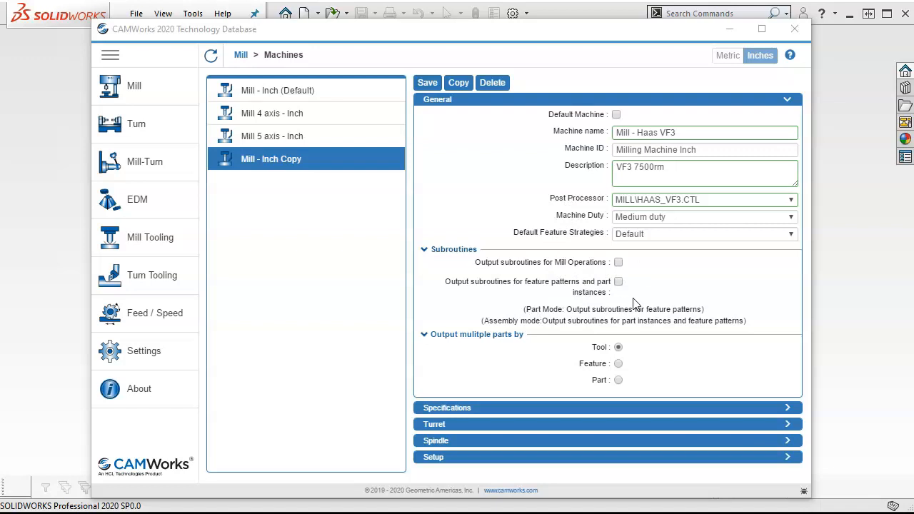
mouse_move(637, 281)
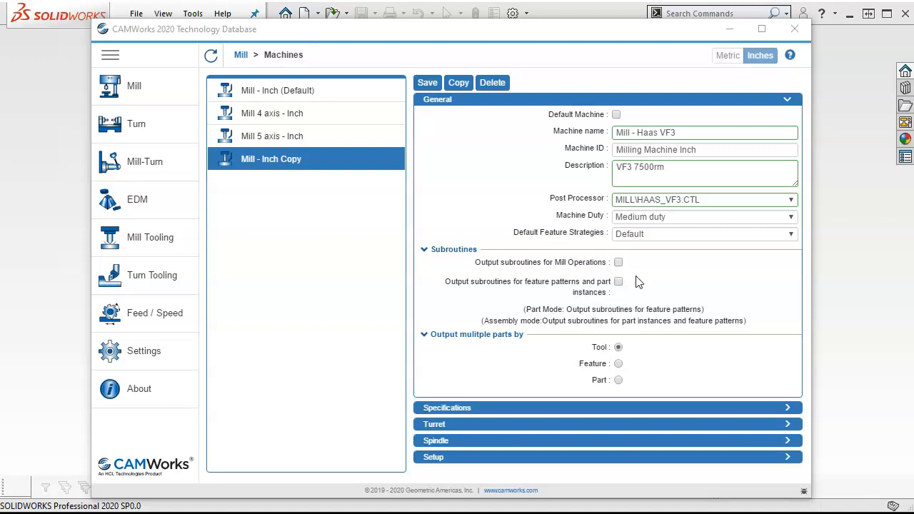
mouse_move(650, 294)
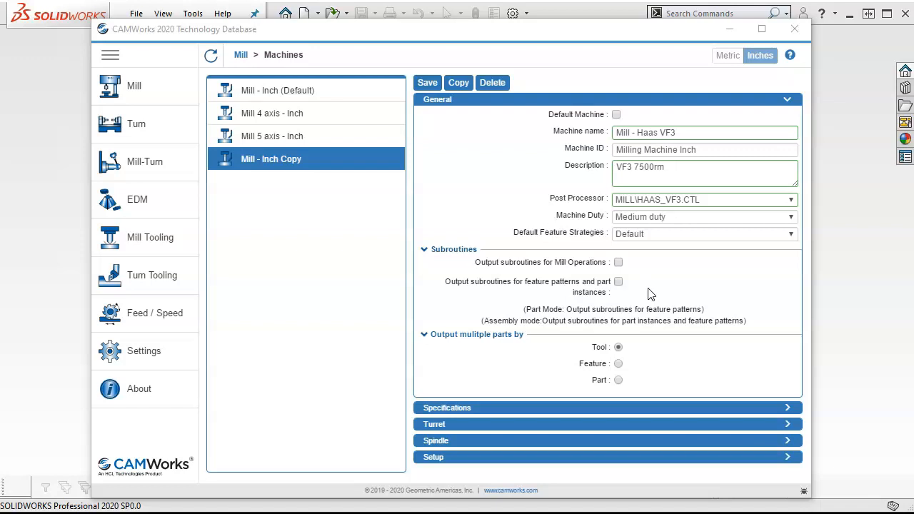
mouse_move(643, 283)
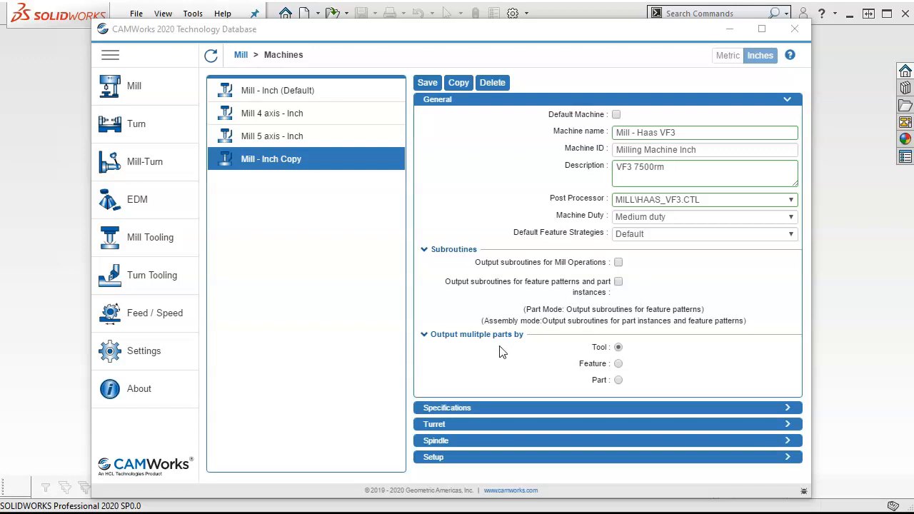
mouse_move(608, 350)
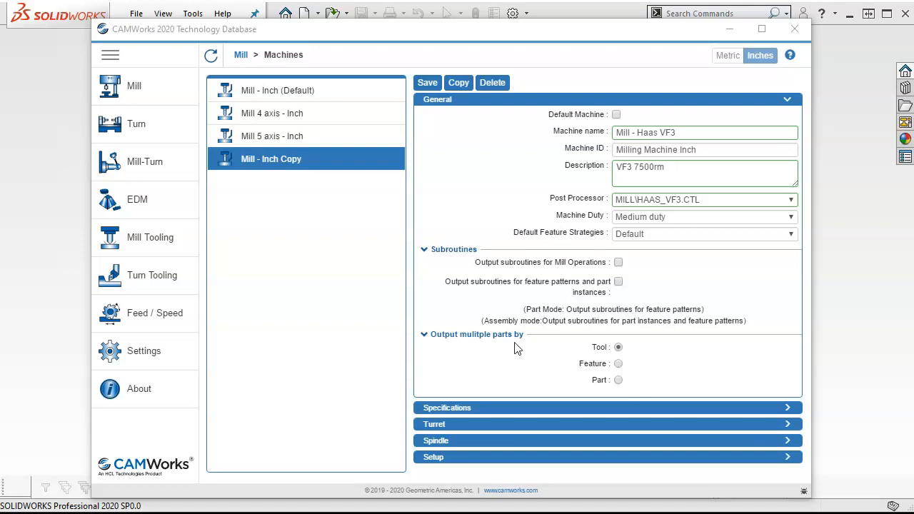
mouse_move(723, 348)
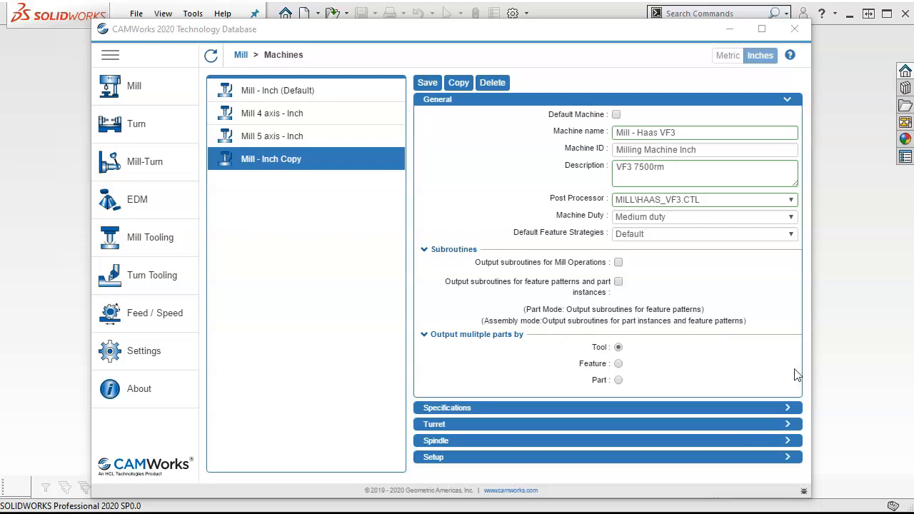
mouse_move(637, 375)
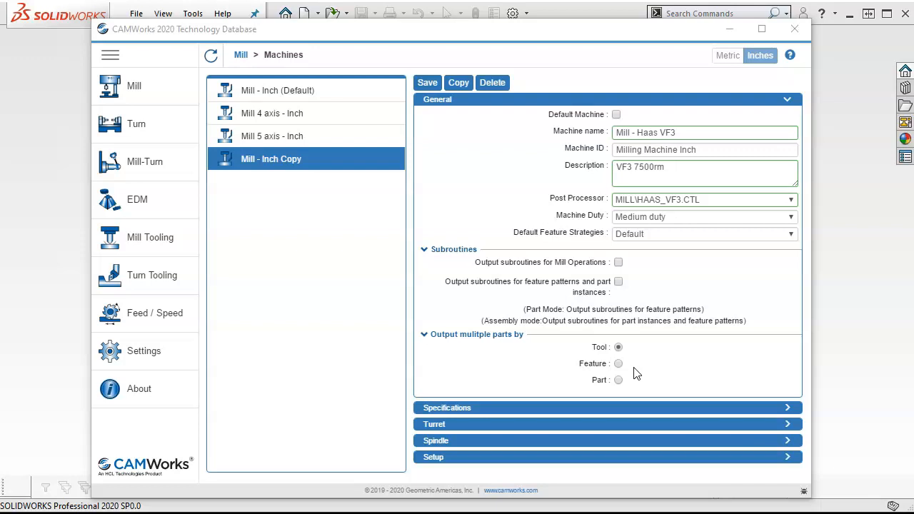
mouse_move(691, 351)
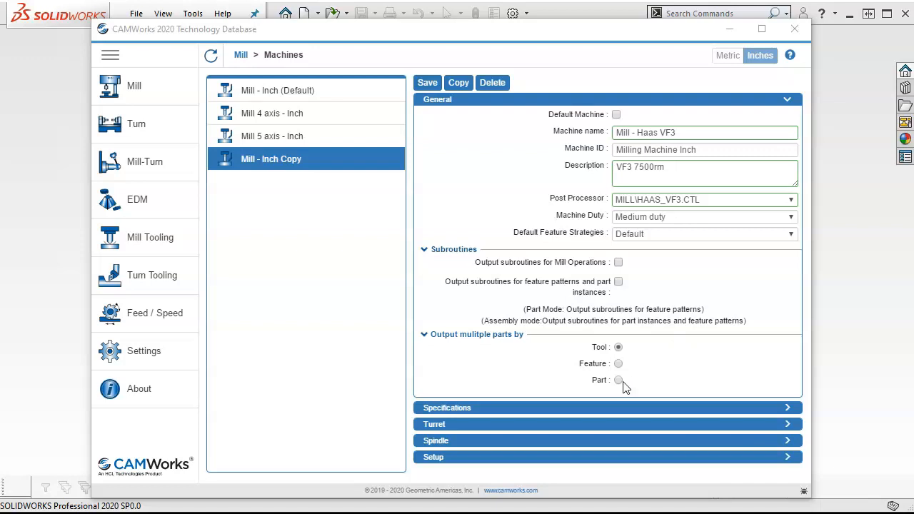
mouse_move(710, 377)
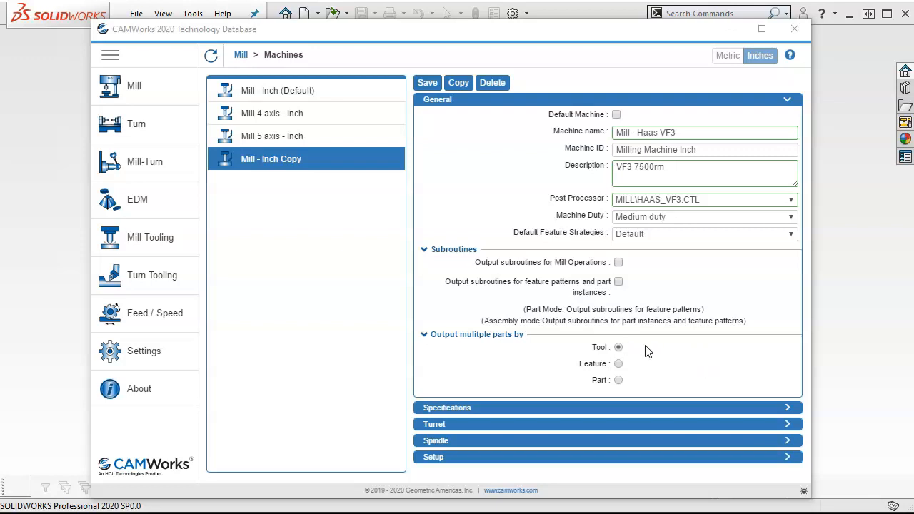
mouse_move(646, 351)
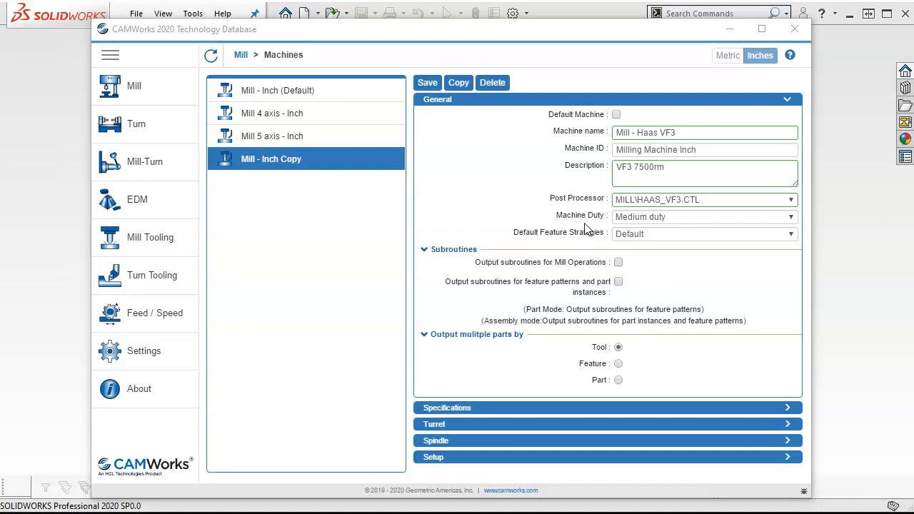
mouse_move(628, 240)
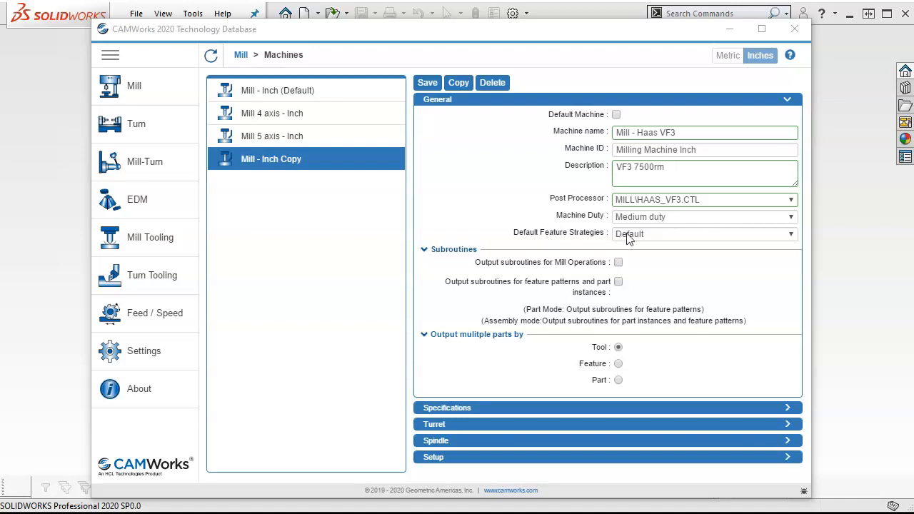
mouse_move(718, 237)
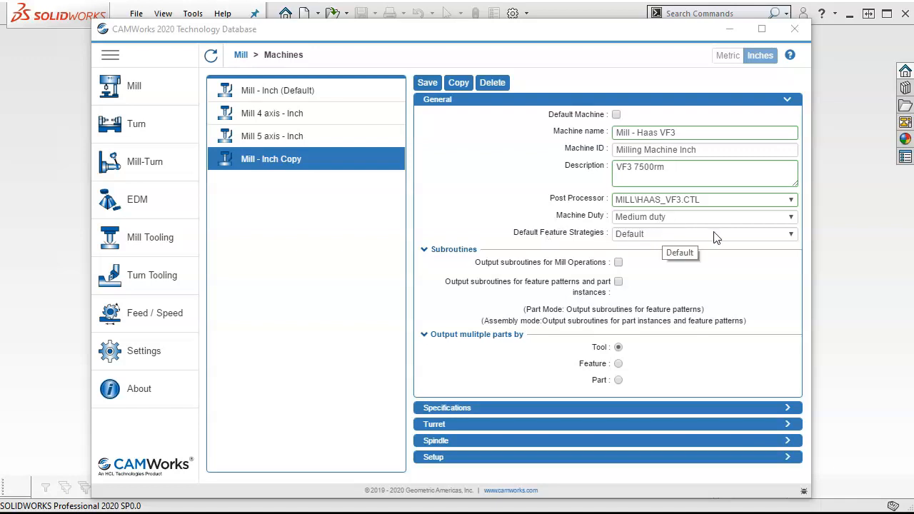
mouse_move(691, 383)
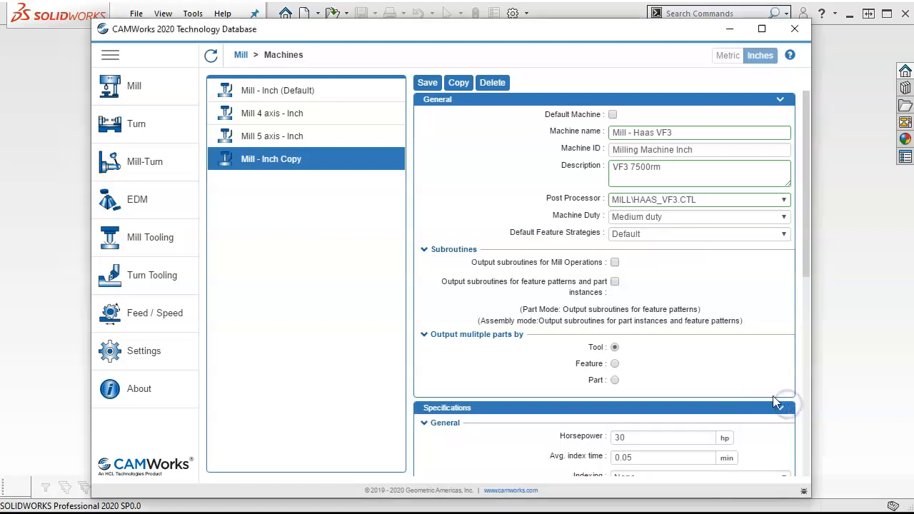
Set the machine's Horsepower to 20 and continue down the Specifications toward the Turret settings
scroll("down", 3)
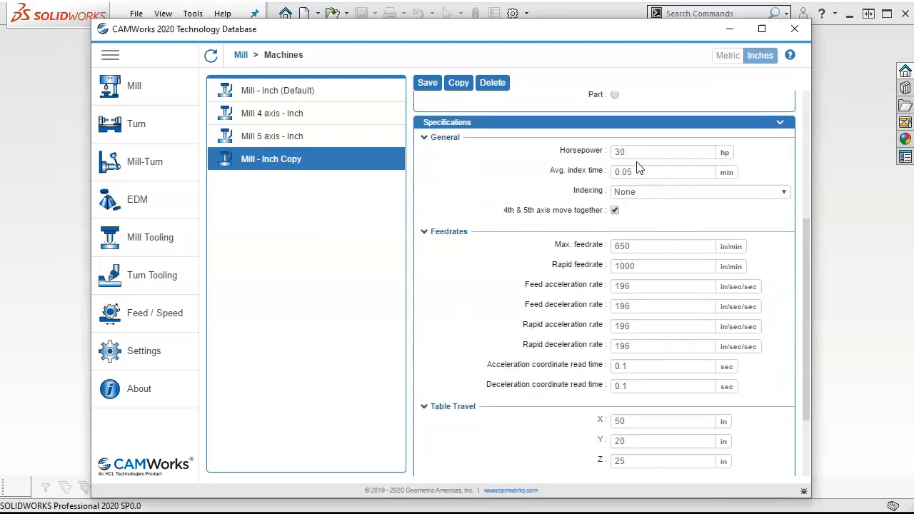
type("20")
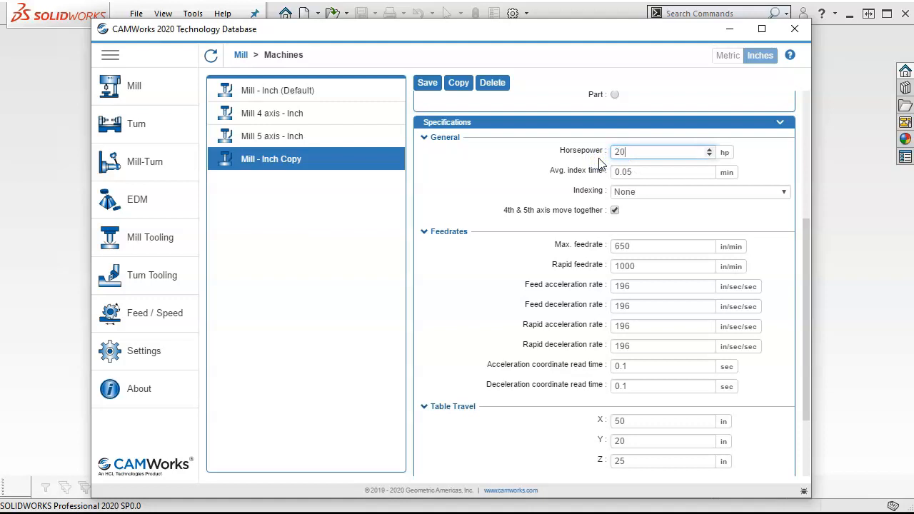
mouse_move(683, 187)
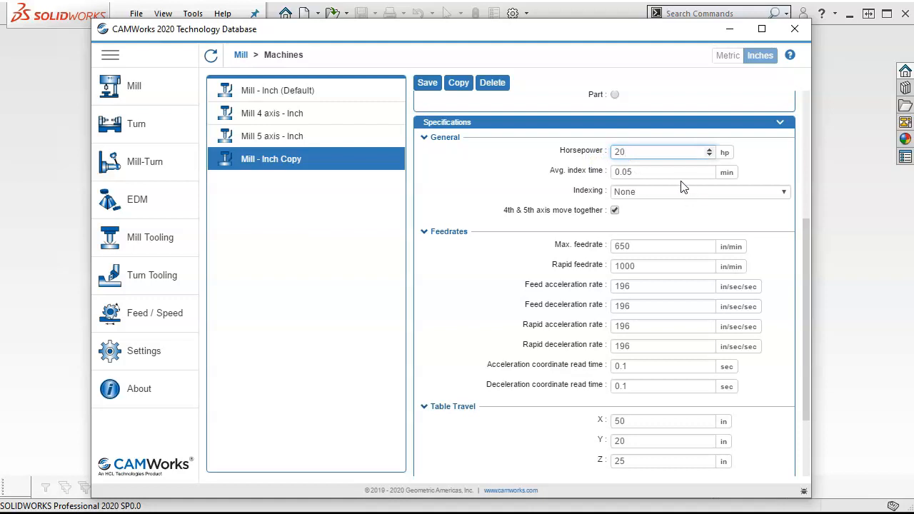
left_click(783, 191)
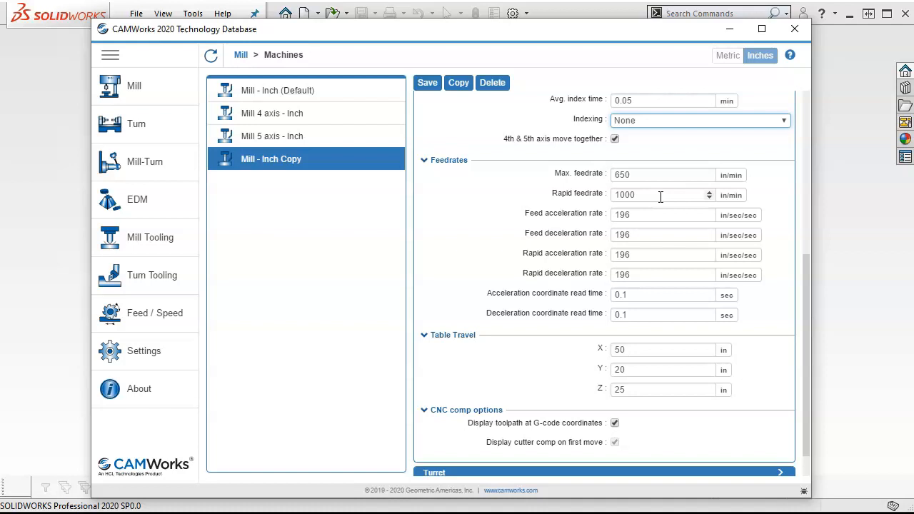
scroll("down", 3)
type("40")
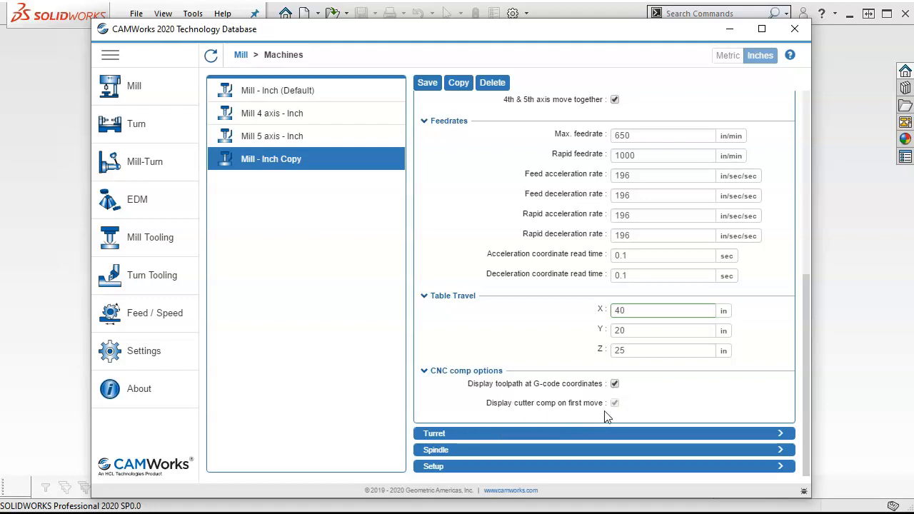
mouse_move(778, 434)
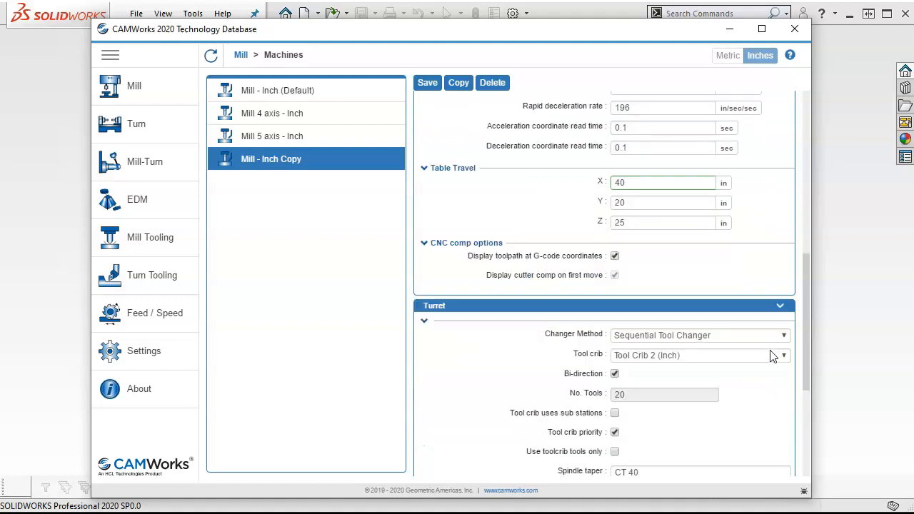
left_click(783, 106)
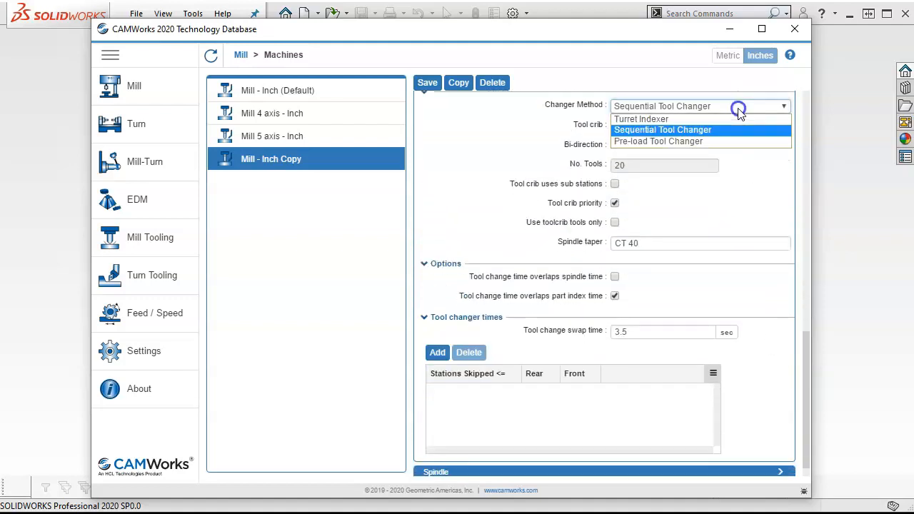
mouse_move(740, 114)
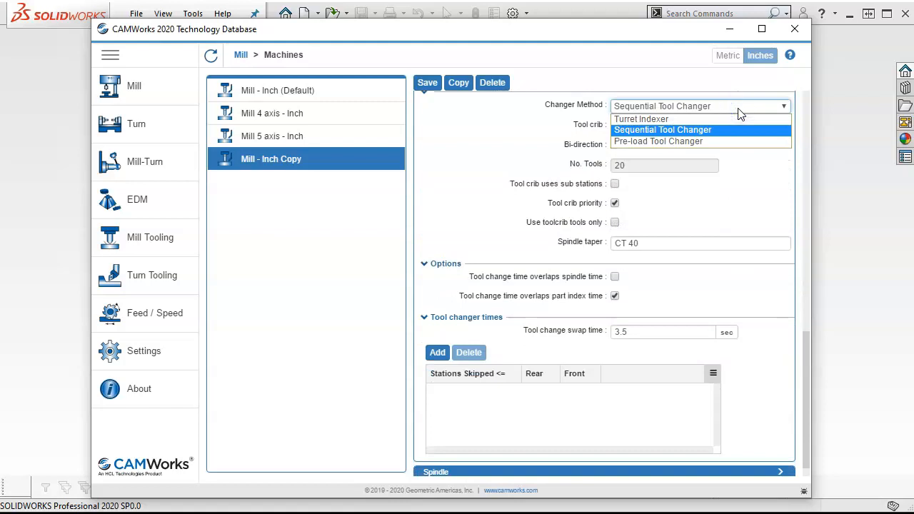
mouse_move(643, 141)
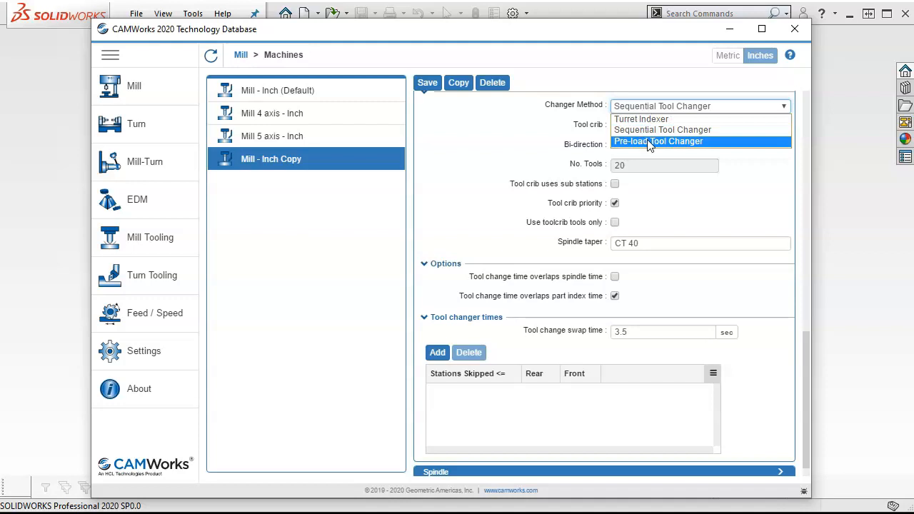
left_click(658, 141)
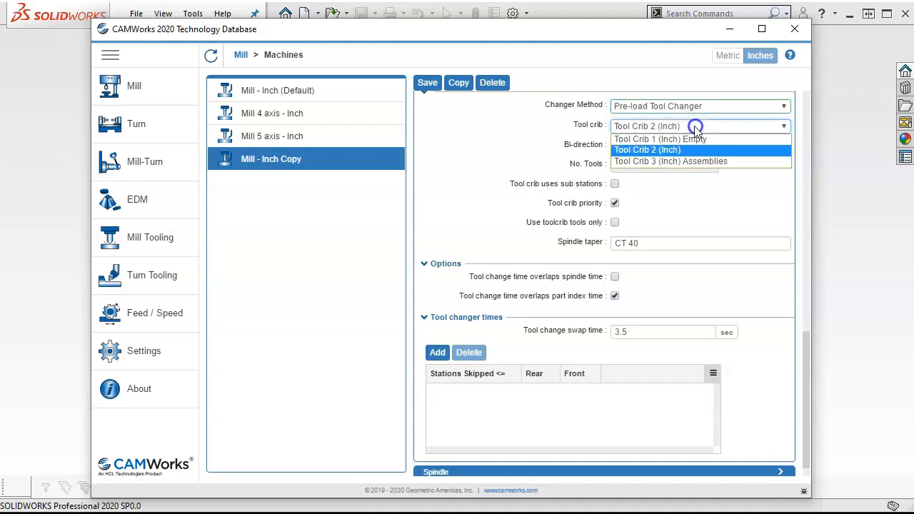
mouse_move(686, 140)
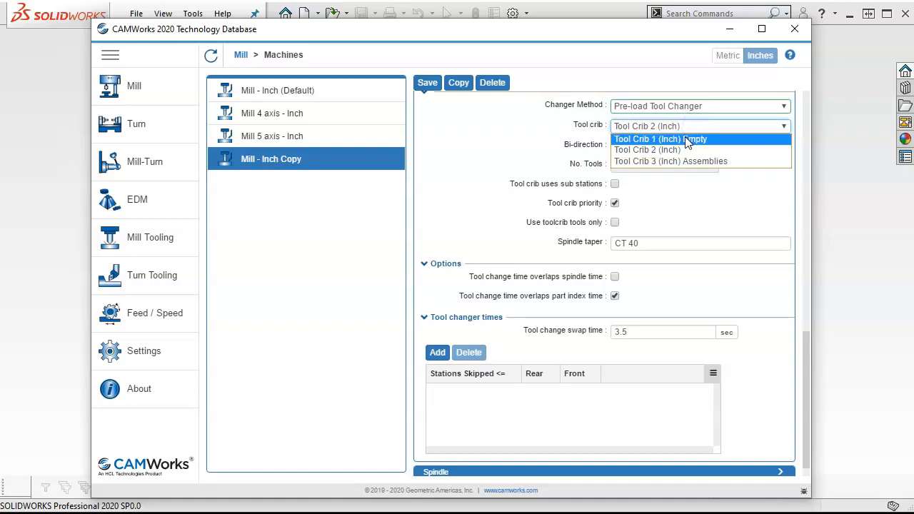
left_click(660, 139)
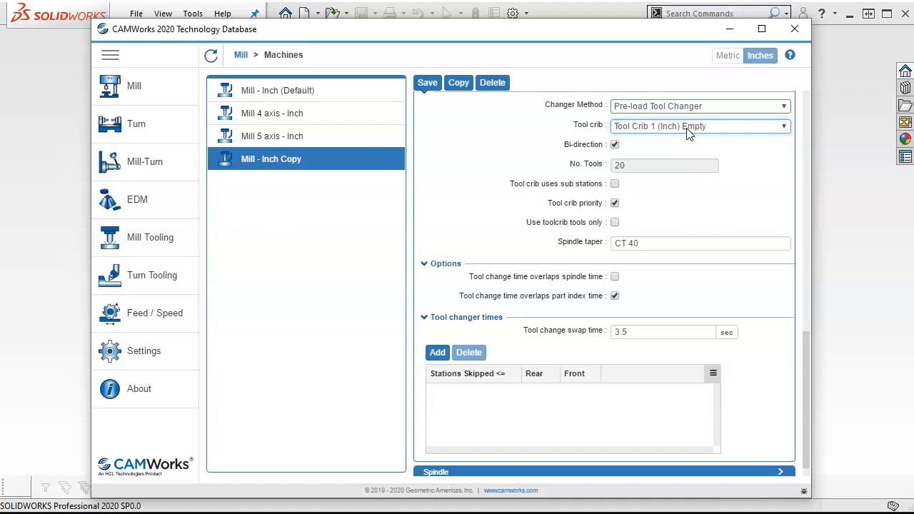
mouse_move(688, 131)
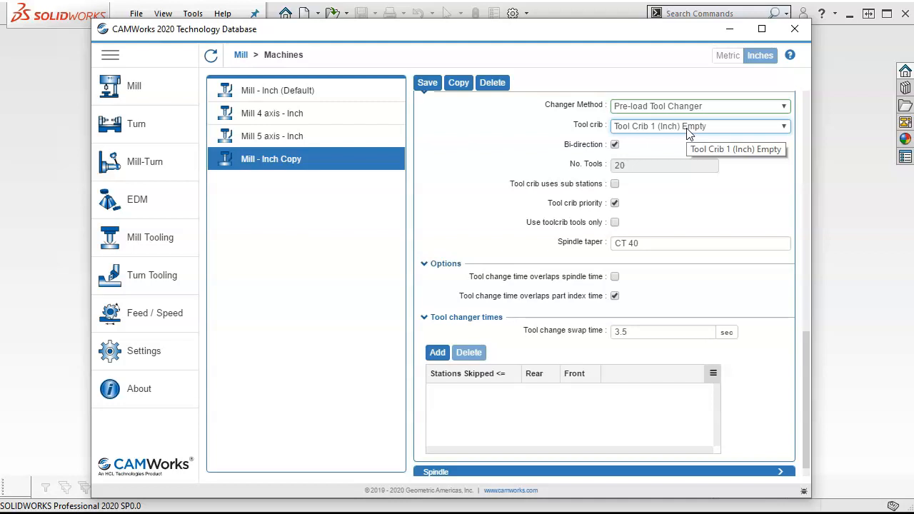
mouse_move(684, 143)
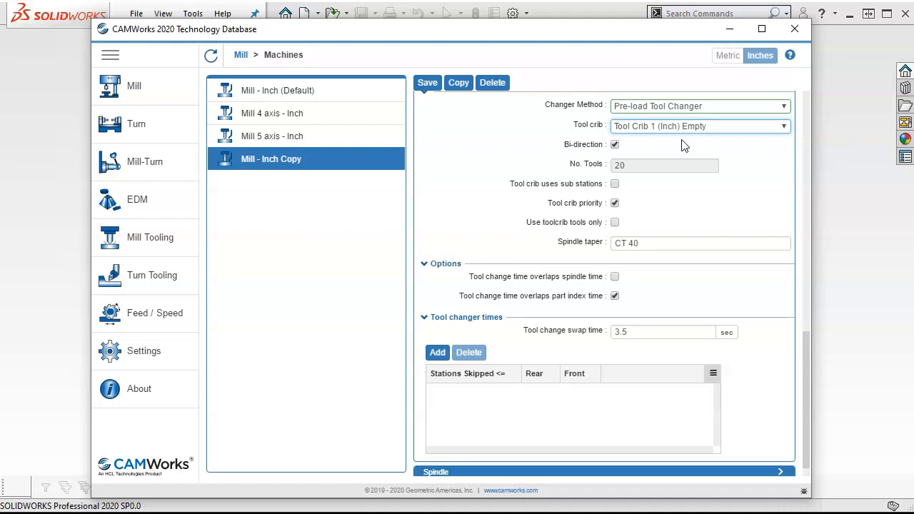
mouse_move(660, 142)
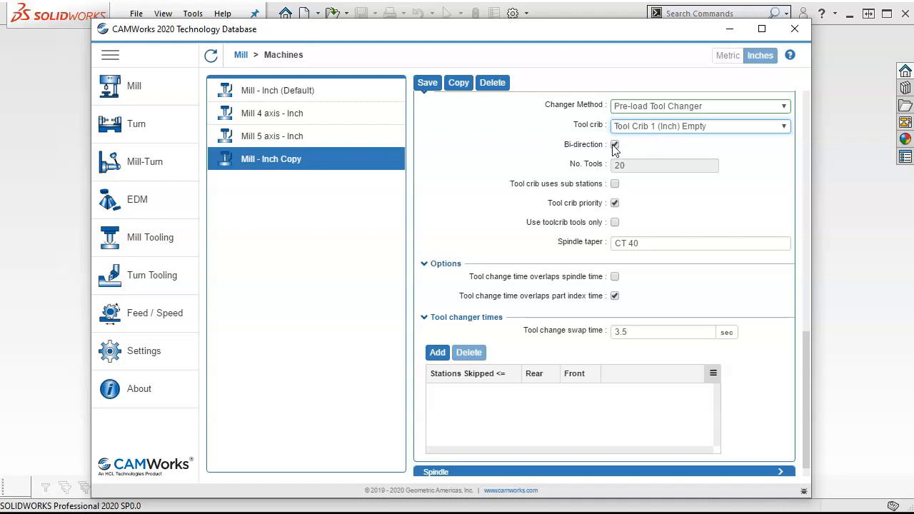
left_click(614, 145)
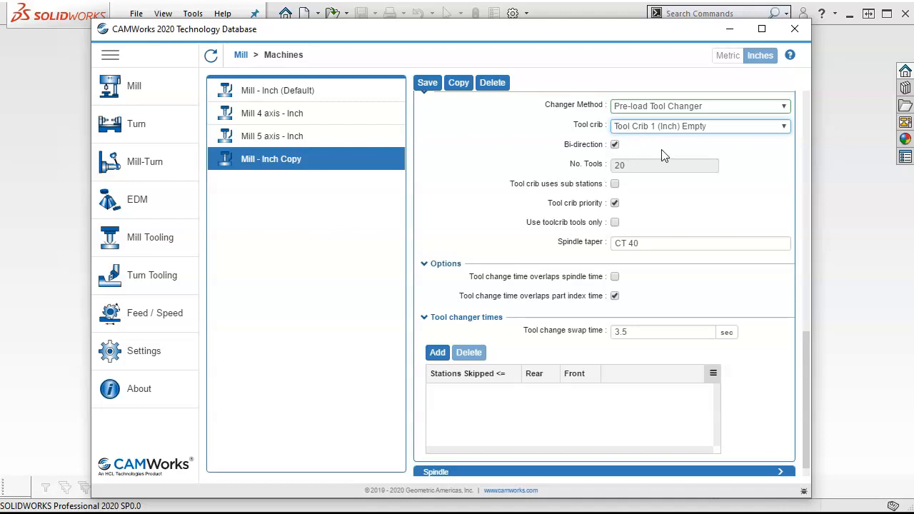
mouse_move(637, 170)
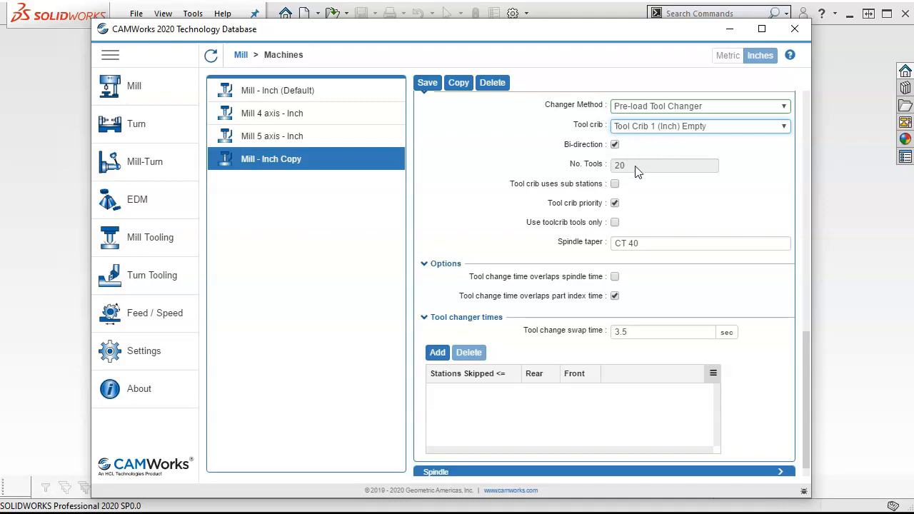
mouse_move(637, 170)
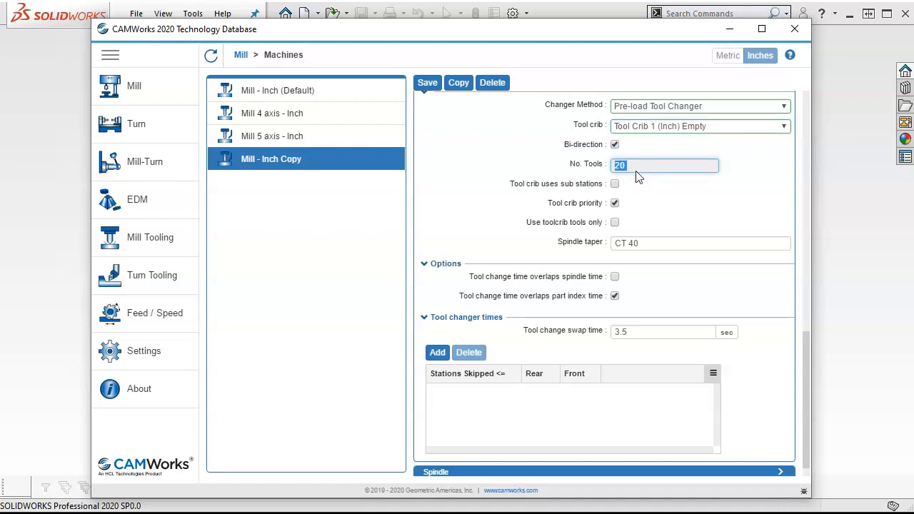
left_click(664, 165)
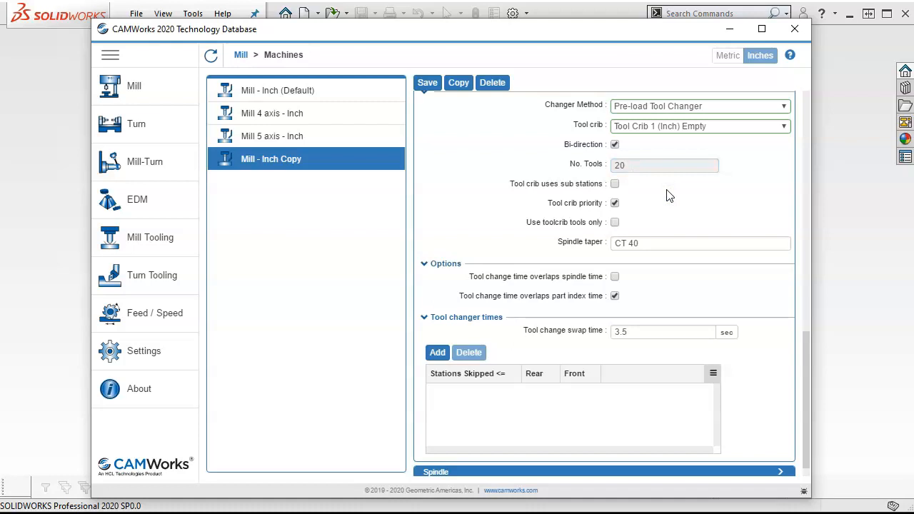
mouse_move(636, 180)
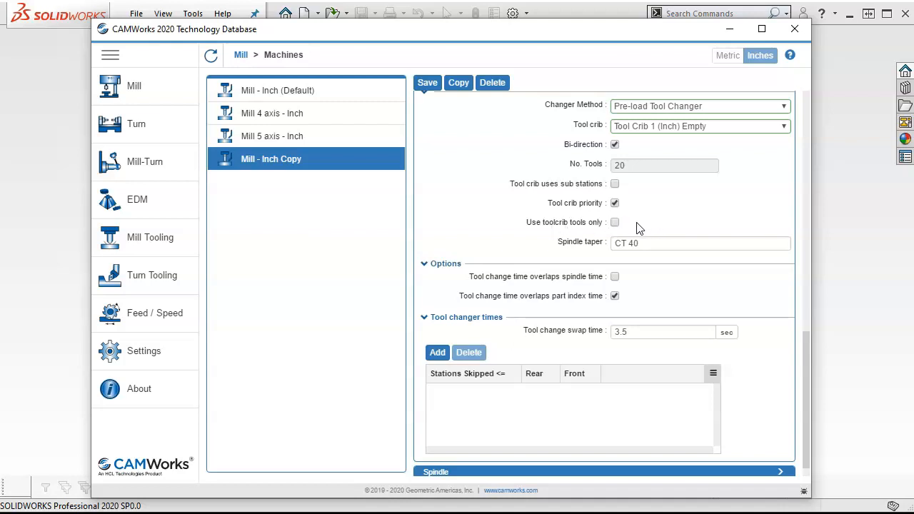
mouse_move(632, 226)
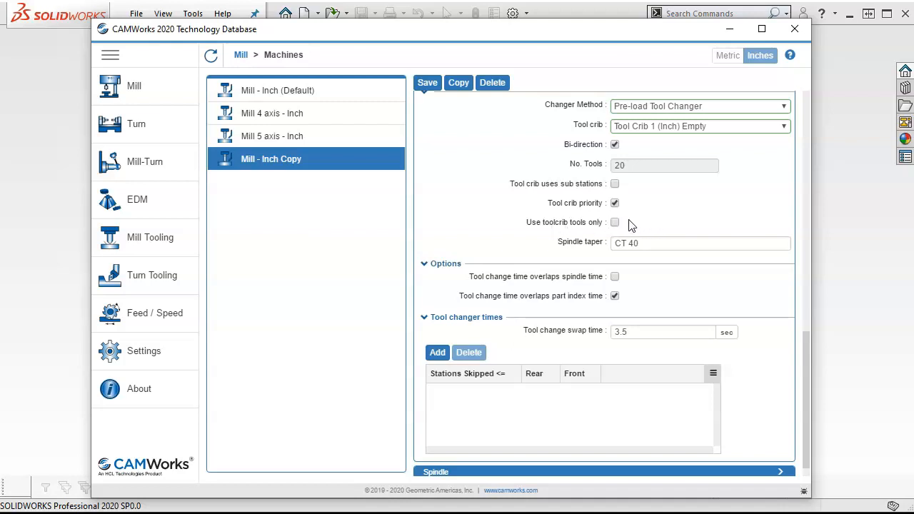
mouse_move(580, 227)
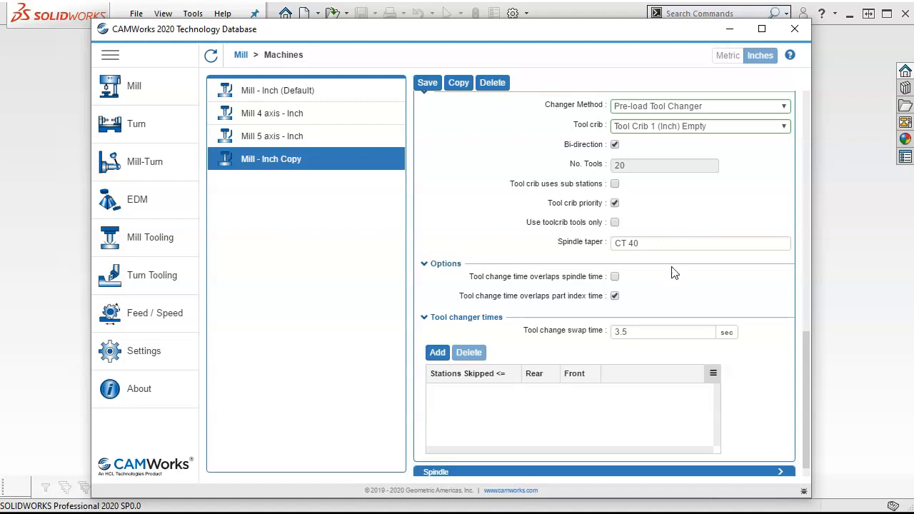
mouse_move(671, 277)
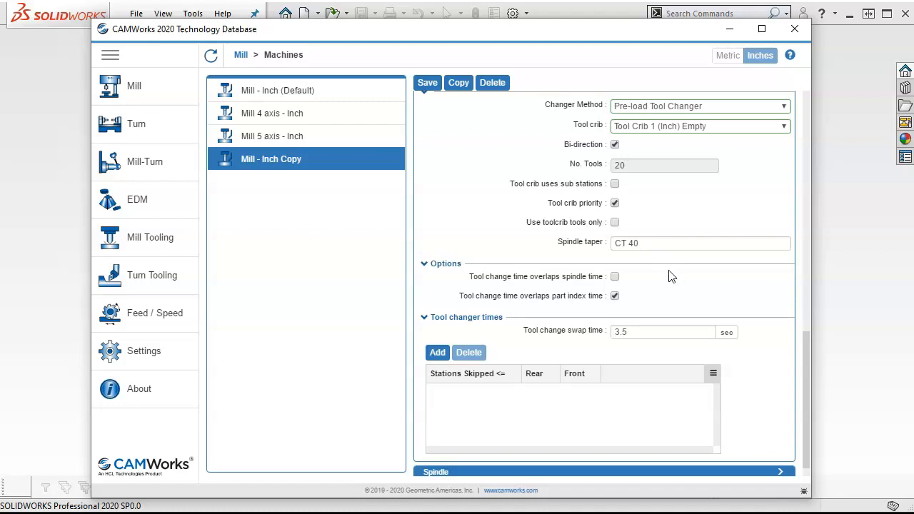
mouse_move(577, 240)
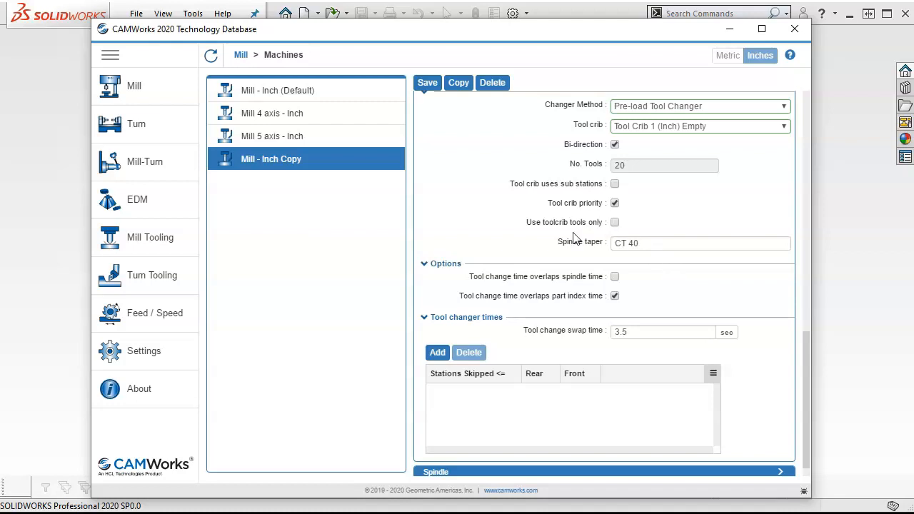
mouse_move(751, 326)
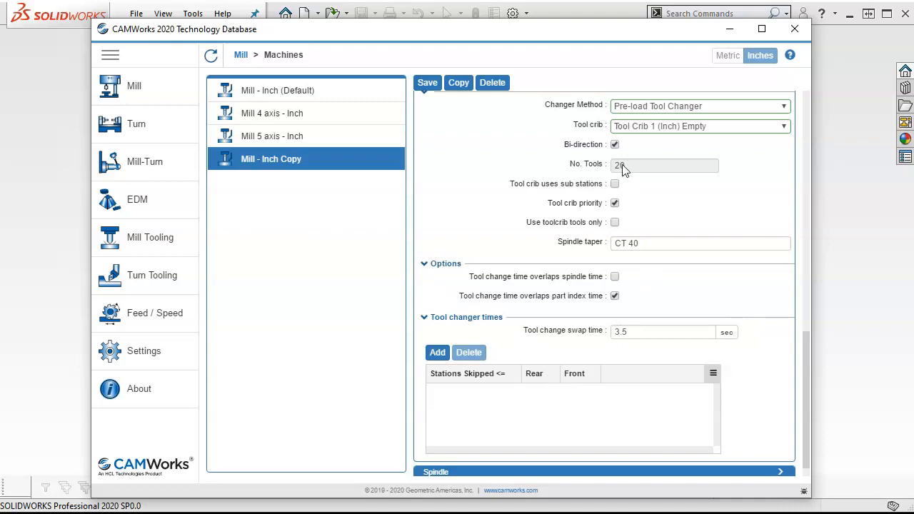
left_click(664, 165)
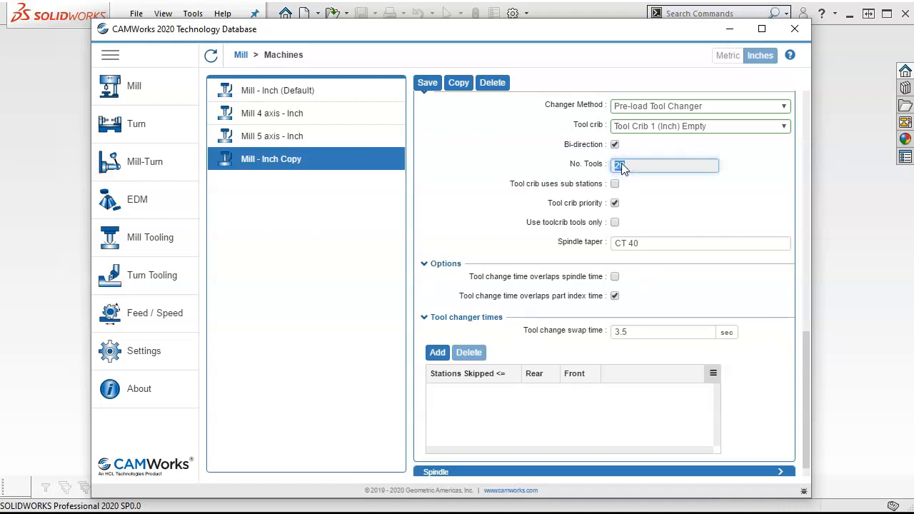
type("000")
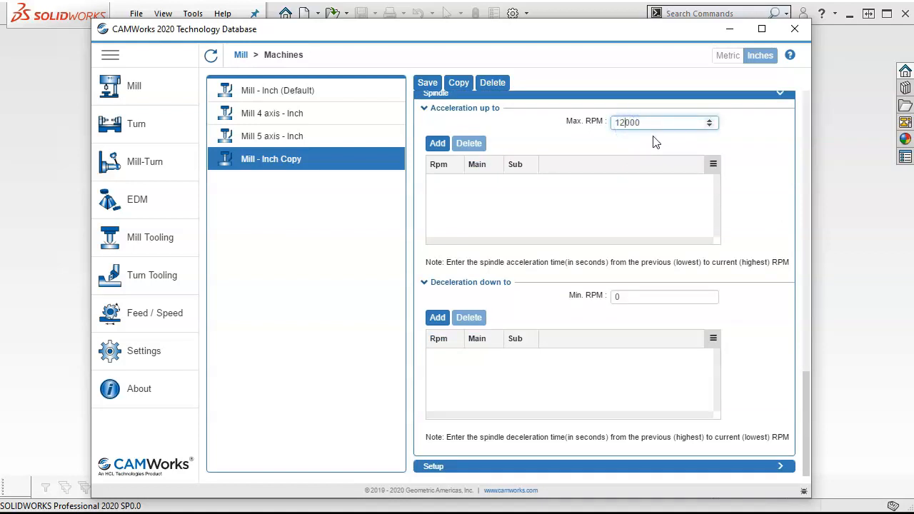
Enter 7500 as the spindle Max. RPM and expand the Setup section
type("75000")
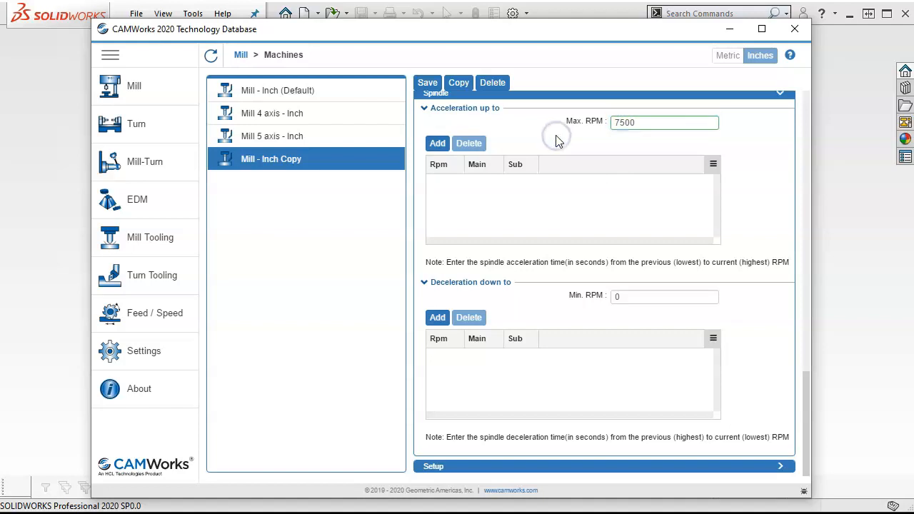
mouse_move(572, 199)
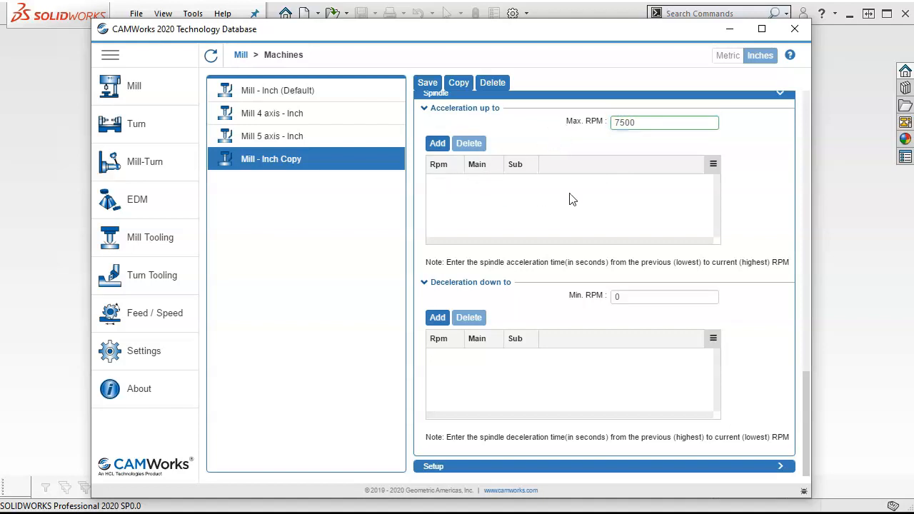
mouse_move(608, 337)
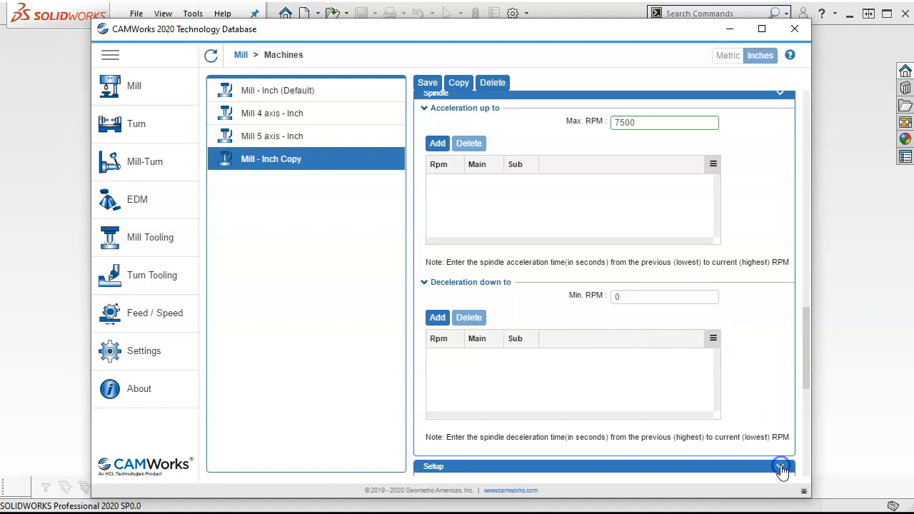
left_click(780, 466)
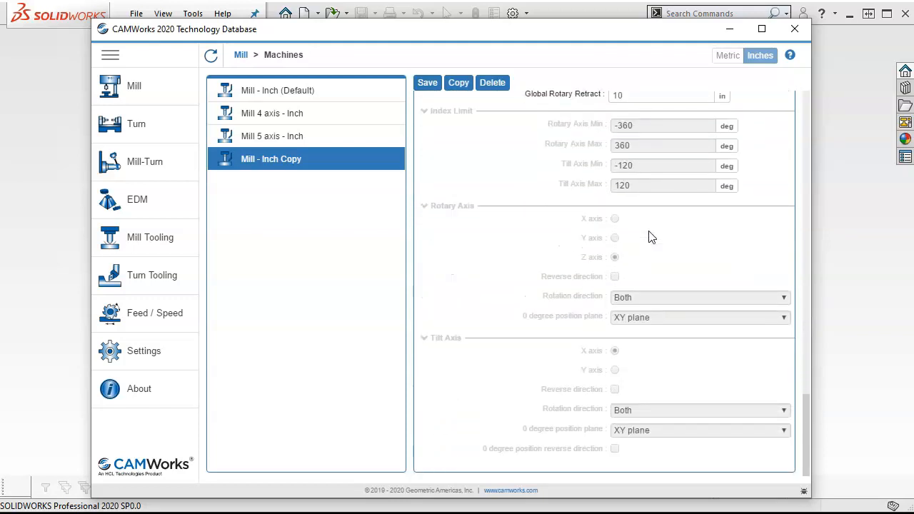
Mark Mill - Haas VF3 as the Default Machine and save the machine definition
scroll("down", 3)
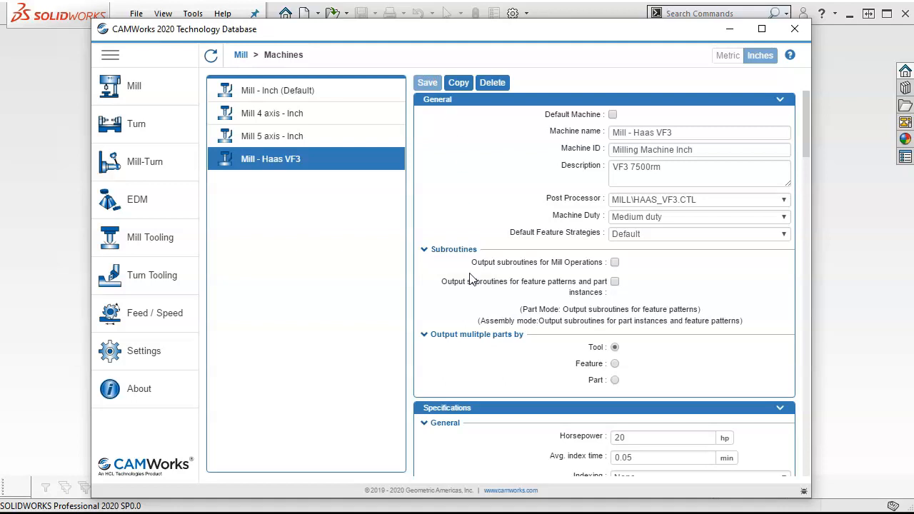
left_click(613, 114)
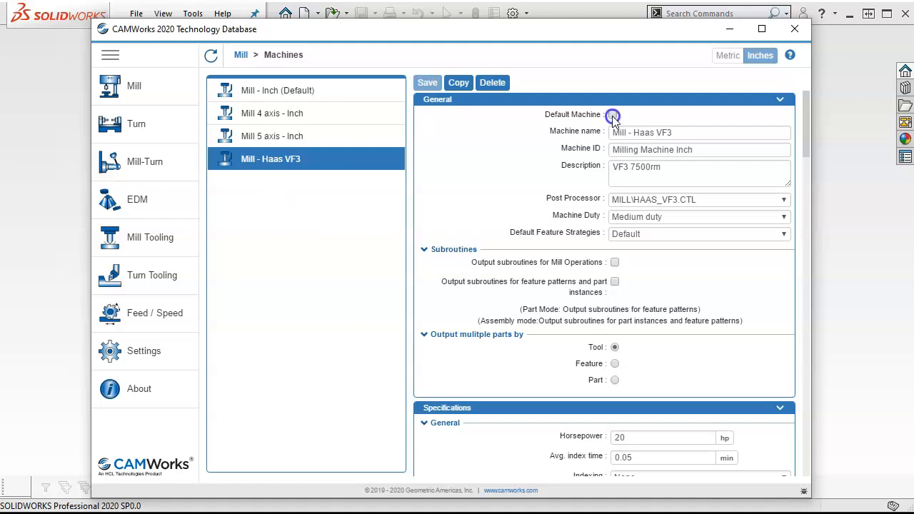
left_click(611, 114)
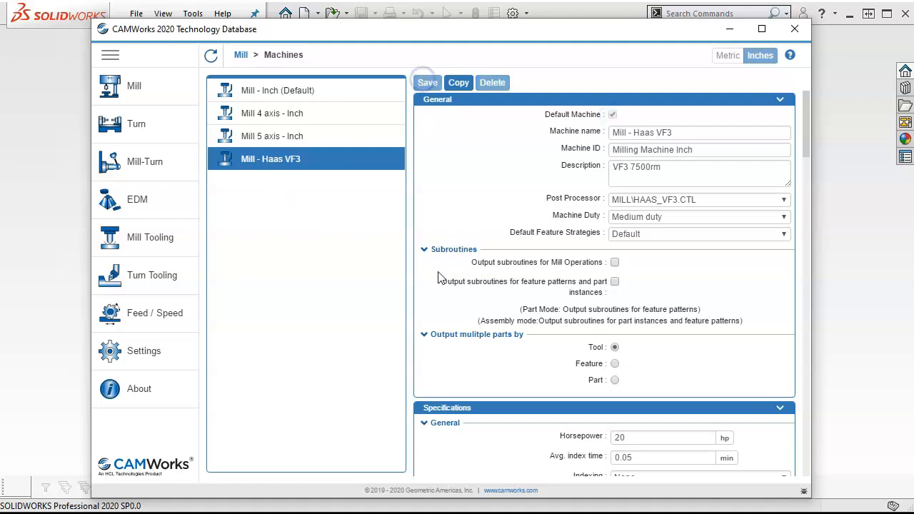
left_click(427, 82)
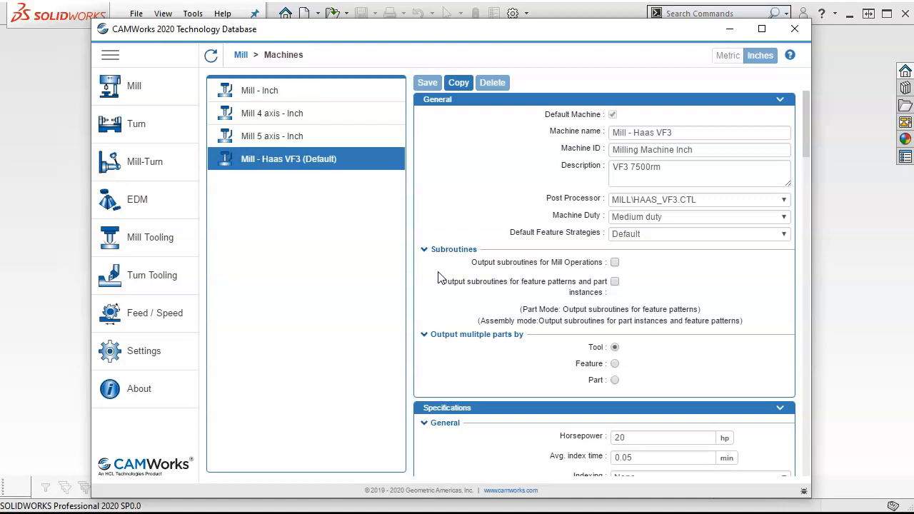
mouse_move(419, 268)
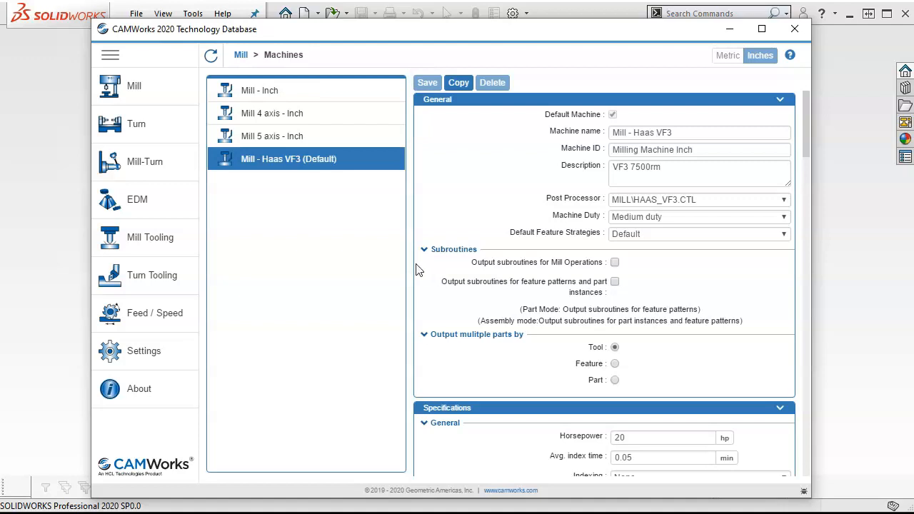